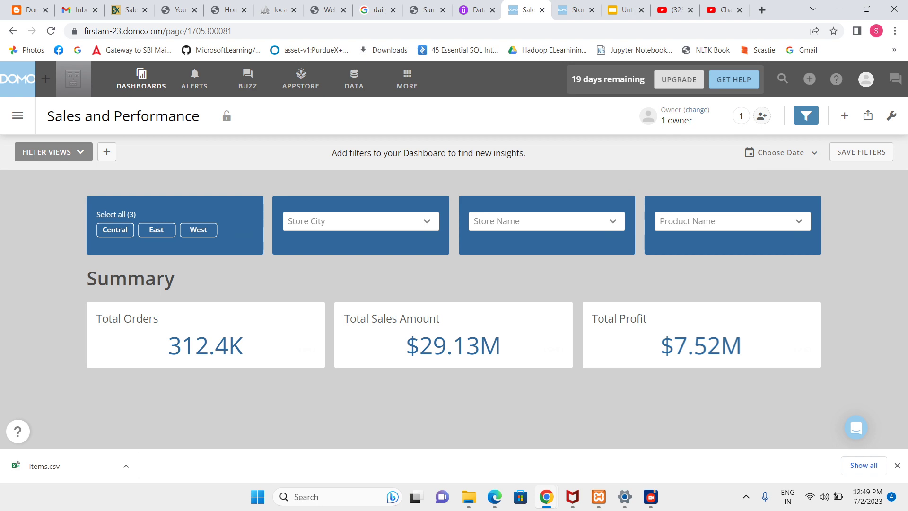
# Switch to the Google Slides tab showing the 'Cards and Dashboard' requirements slide.
pyautogui.click(622, 10)
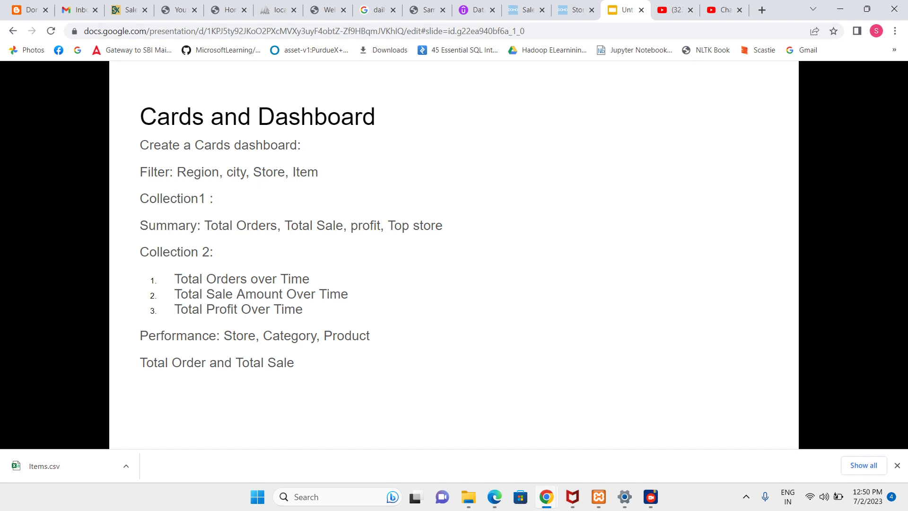
# Open Total Profit in Analyzer, validate the Profit Beast Mode, and save the card.
pyautogui.click(524, 10)
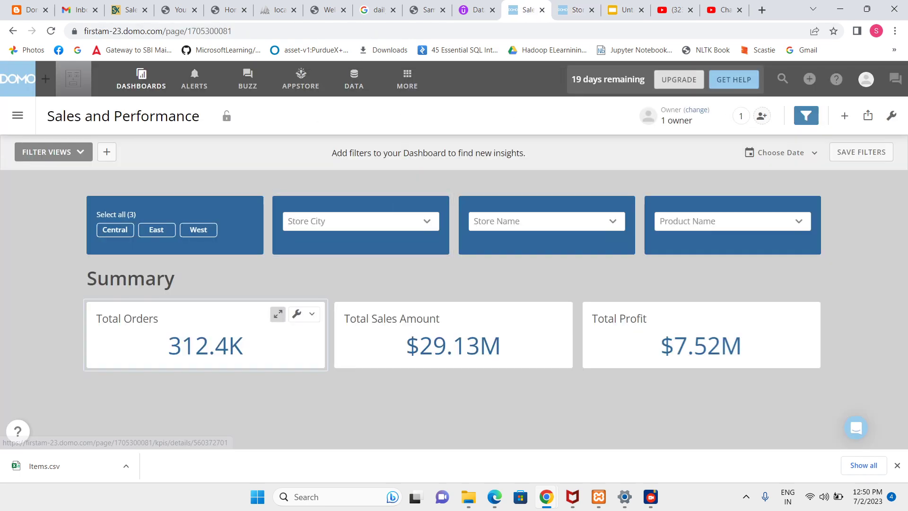
pyautogui.click(278, 314)
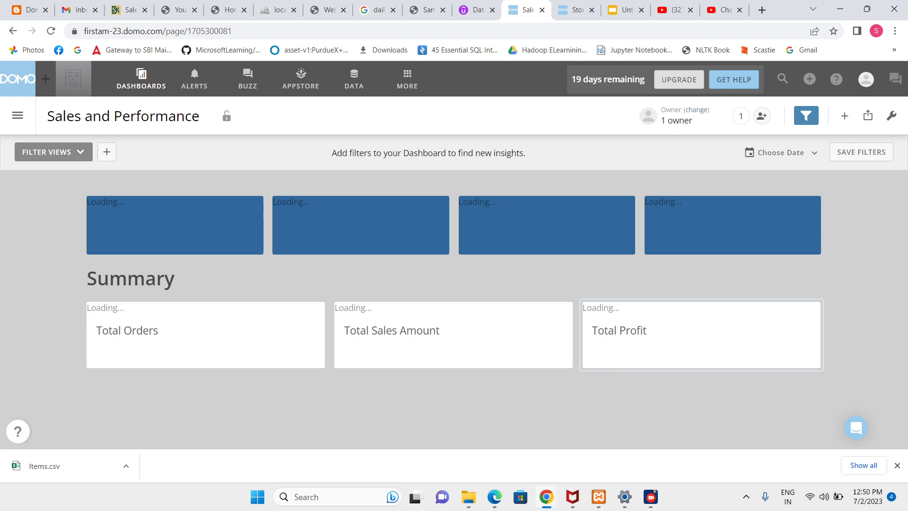
pyautogui.click(700, 335)
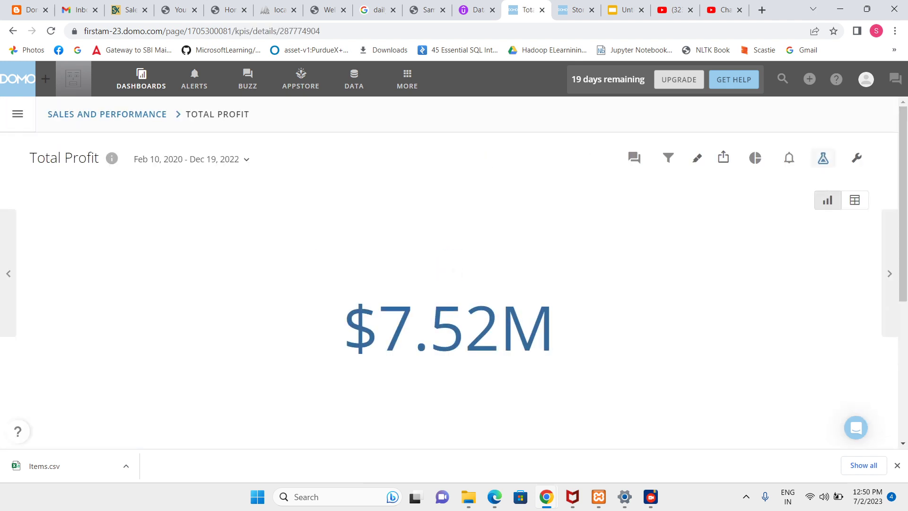
pyautogui.click(821, 157)
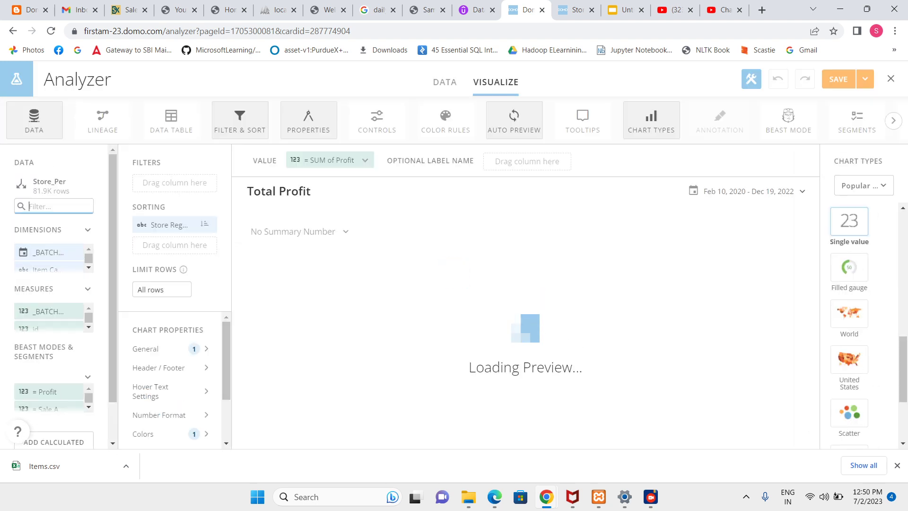
pyautogui.write('=')
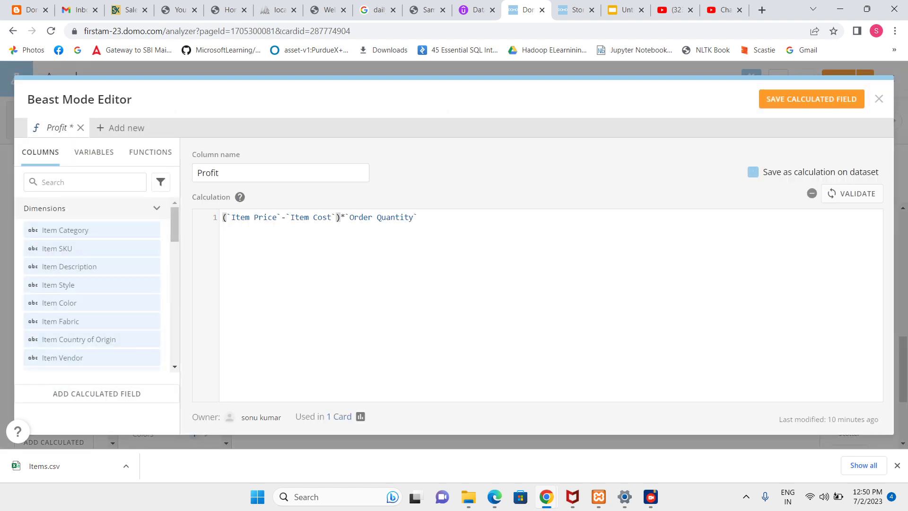
pyautogui.click(856, 193)
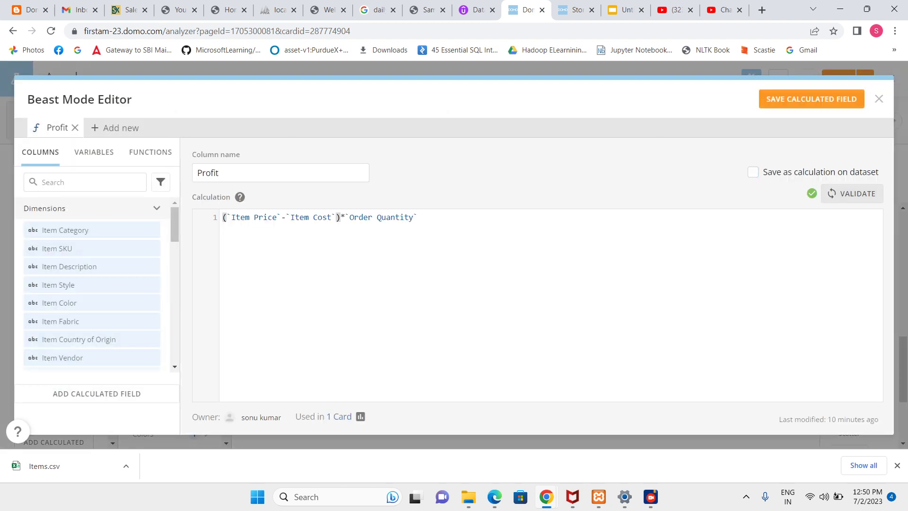
pyautogui.click(811, 99)
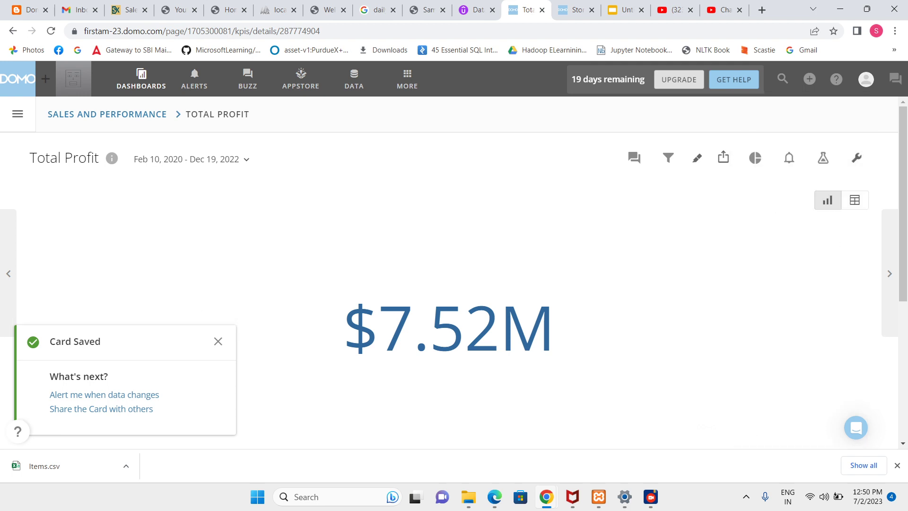
# Save a copy of the profit card titled 'Total Profit Over Time'.
pyautogui.click(722, 157)
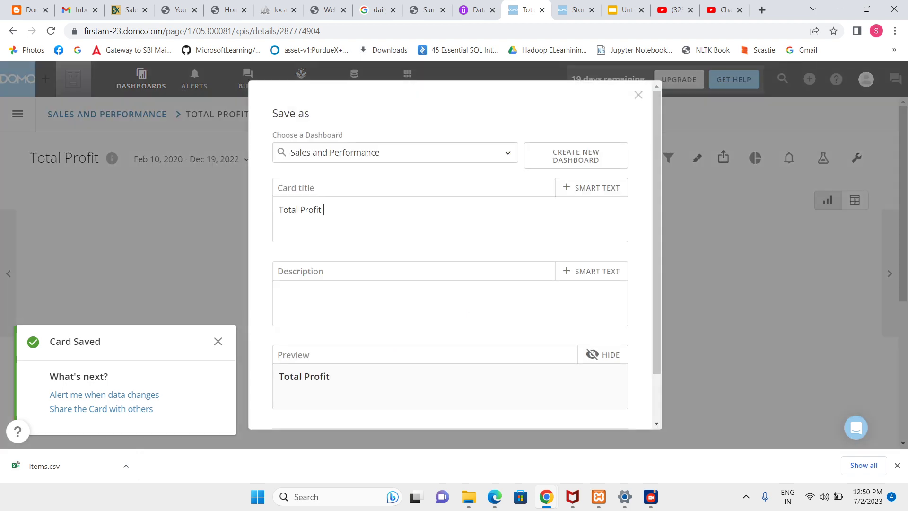
pyautogui.write('Over Ti')
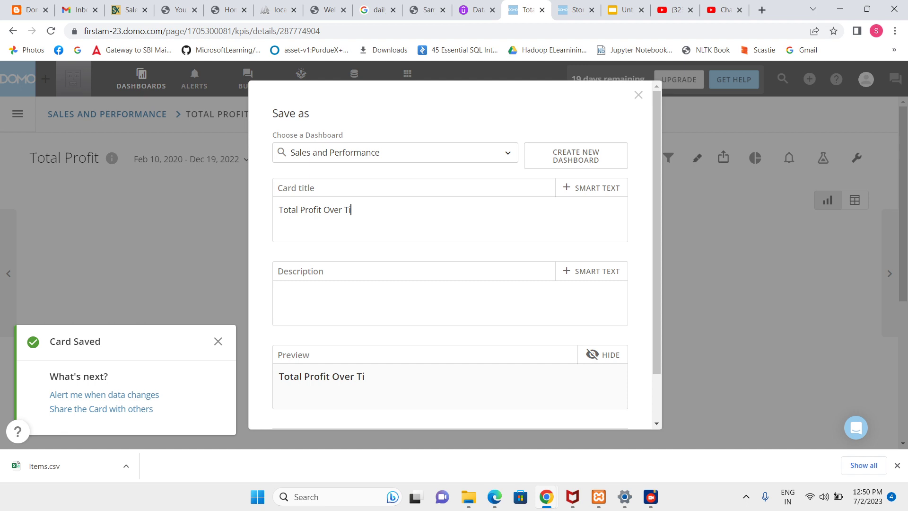
pyautogui.write('me')
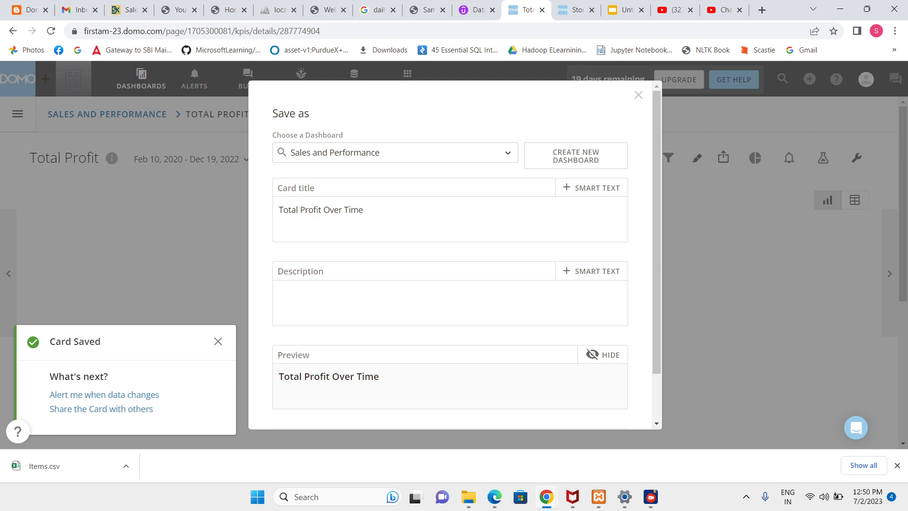
pyautogui.click(218, 341)
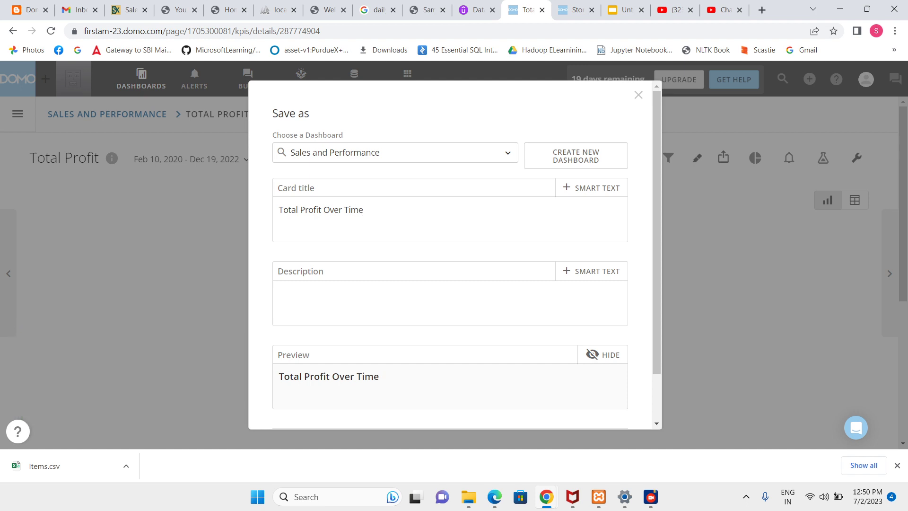
pyautogui.click(365, 209)
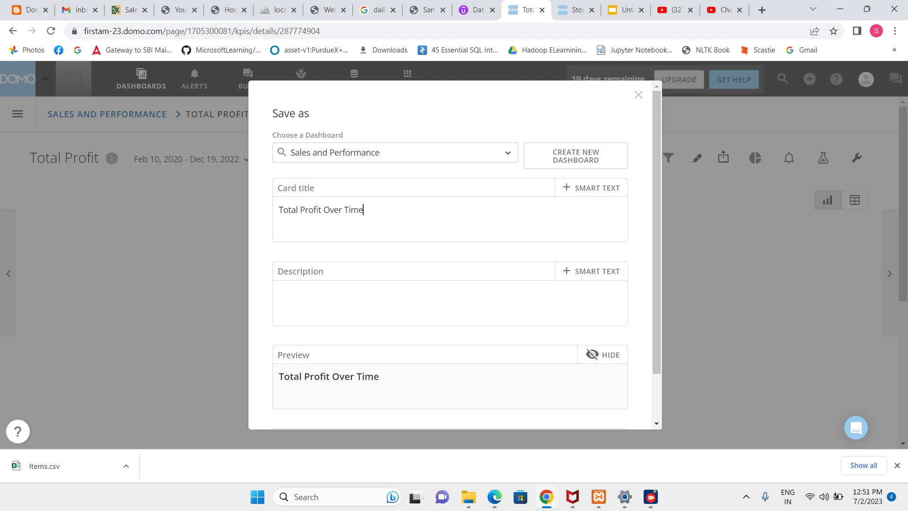
pyautogui.scroll(-3)
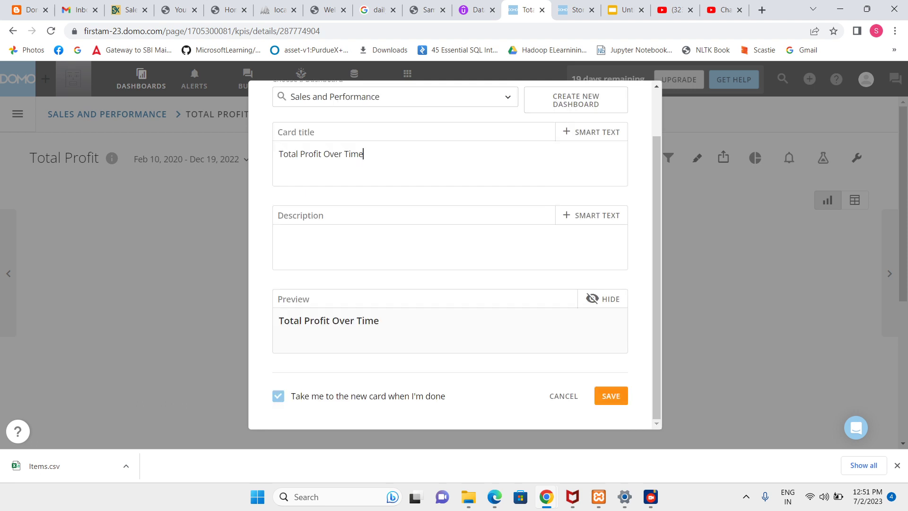
pyautogui.click(609, 395)
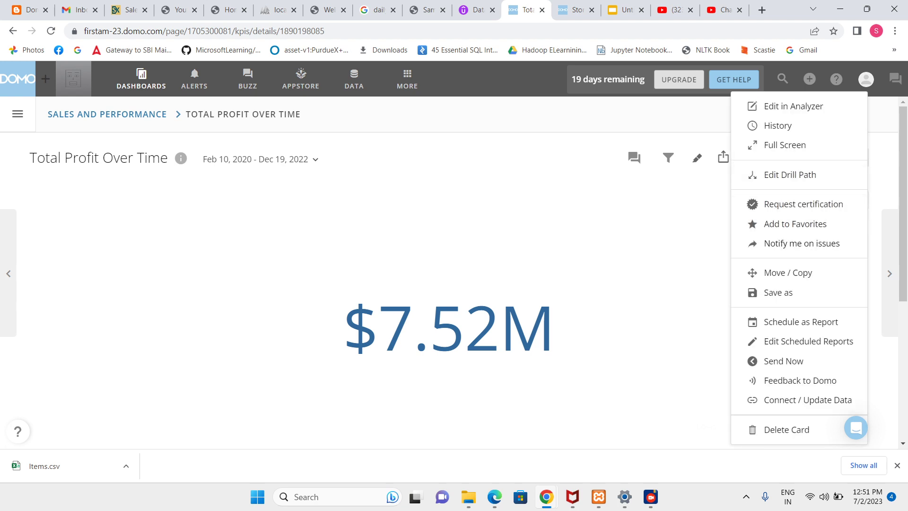
# Make the card a step line chart of summed Profit on Y against Order Date on X.
pyautogui.click(793, 106)
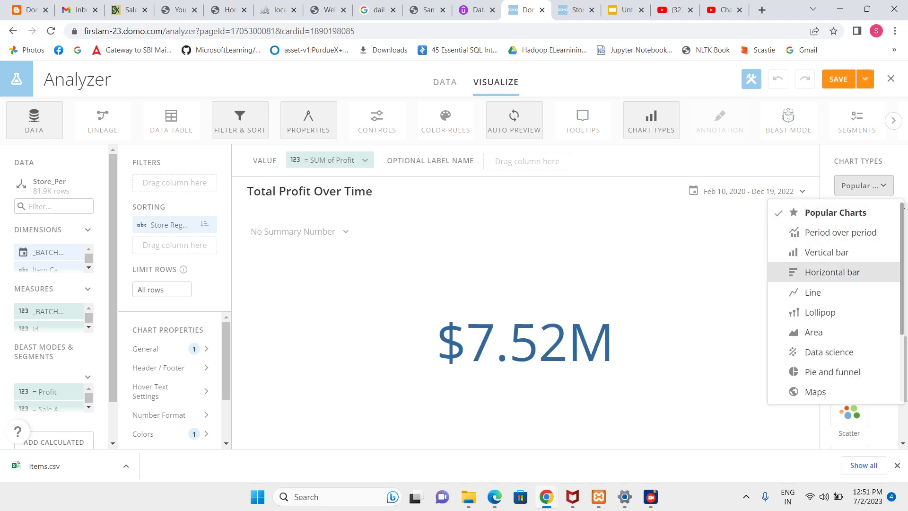
pyautogui.click(812, 292)
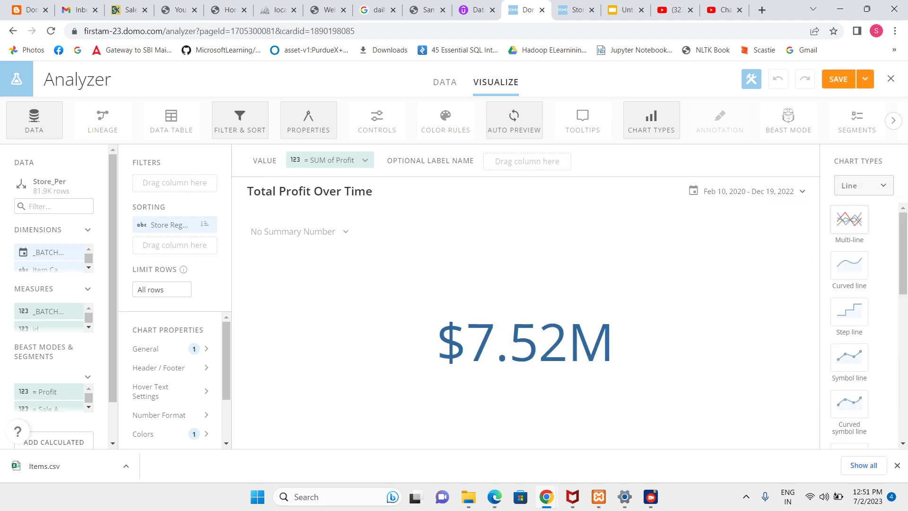
pyautogui.click(849, 221)
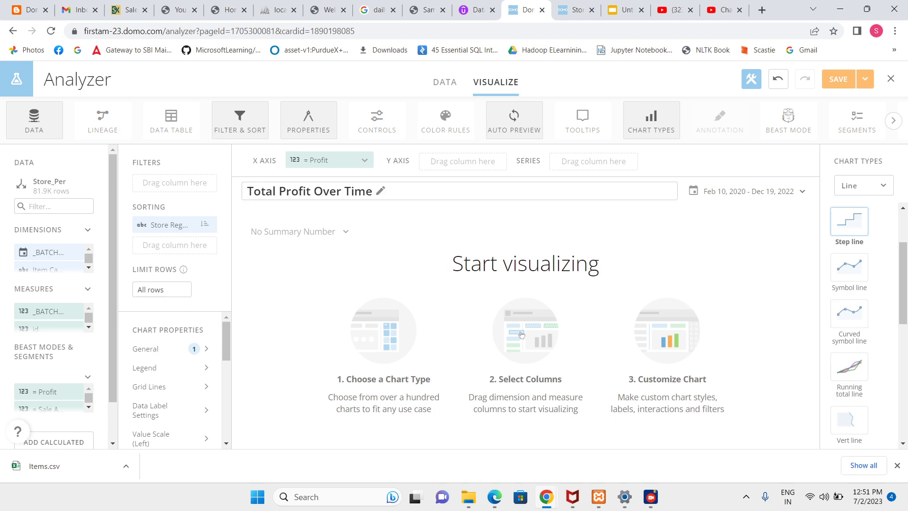
pyautogui.moveTo(328, 159); pyautogui.dragTo(462, 161)
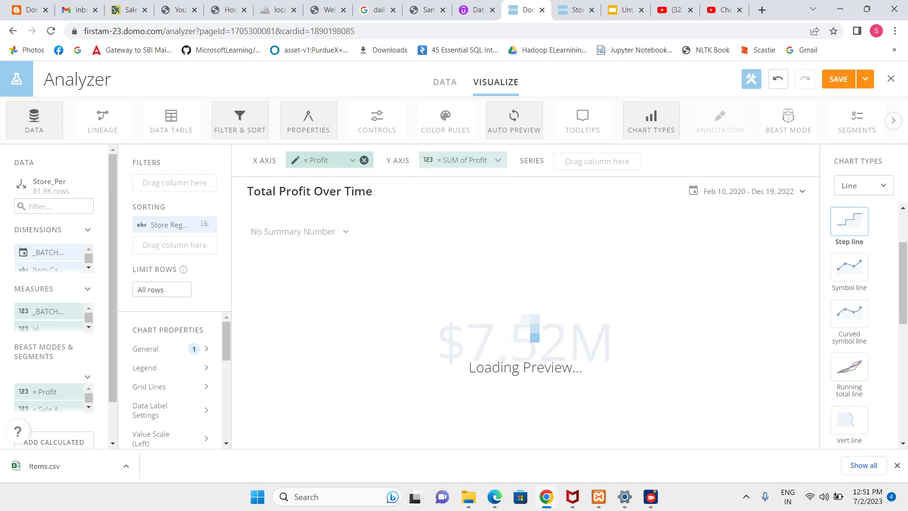
pyautogui.click(364, 160)
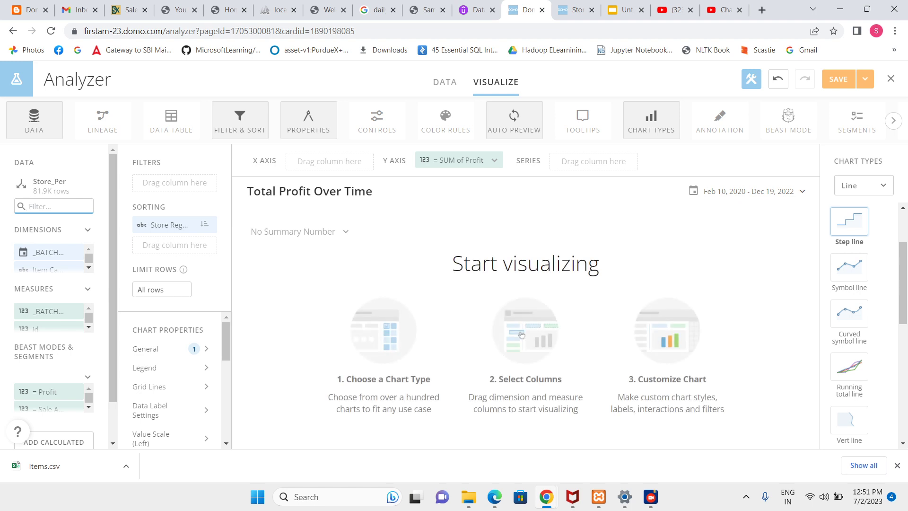
pyautogui.write('order')
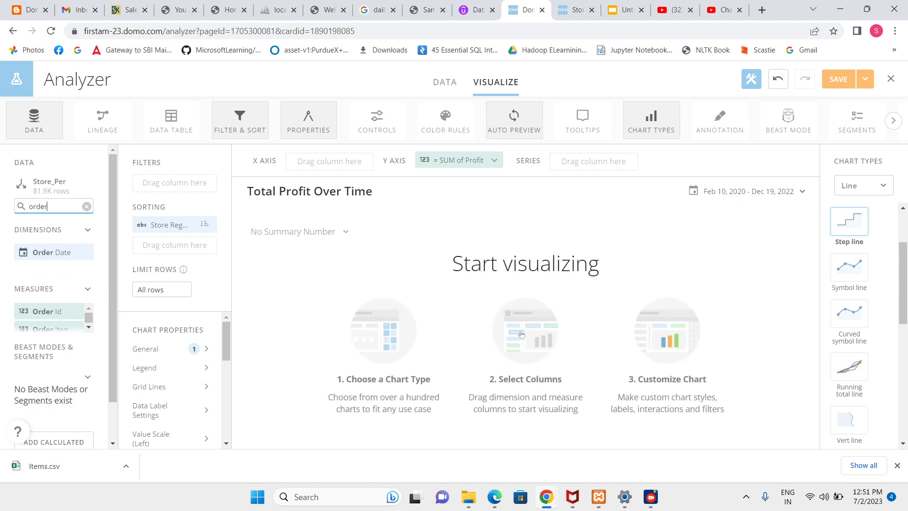
pyautogui.moveTo(54, 252); pyautogui.dragTo(328, 159)
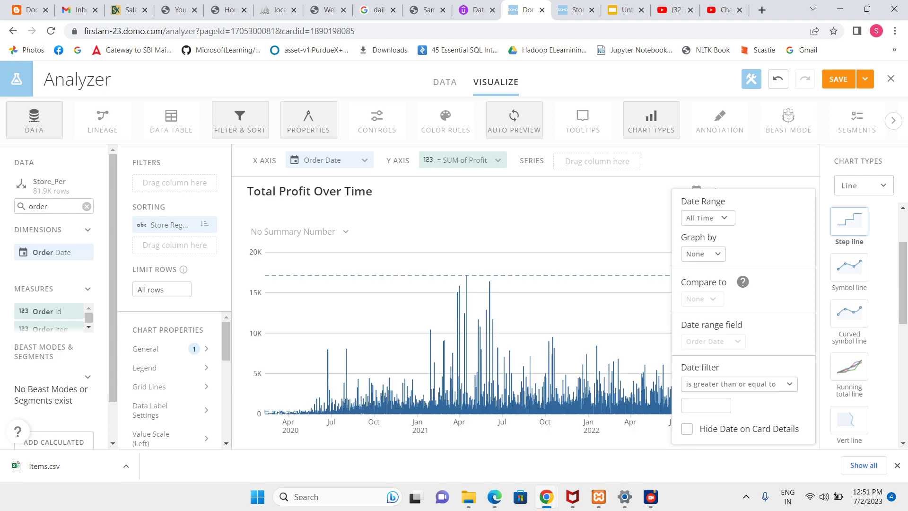
# Group the profit dates by quarter and adjust the chart's Grid Lines setting.
pyautogui.click(702, 253)
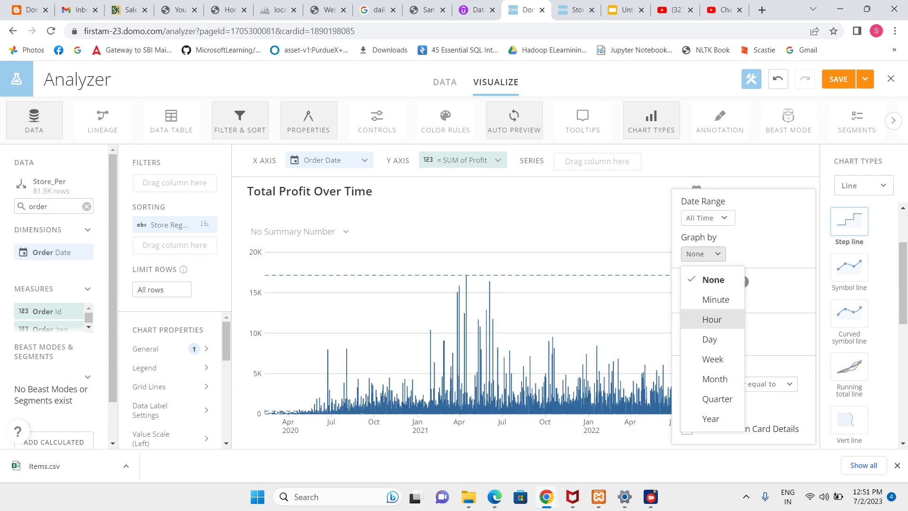
pyautogui.click(716, 398)
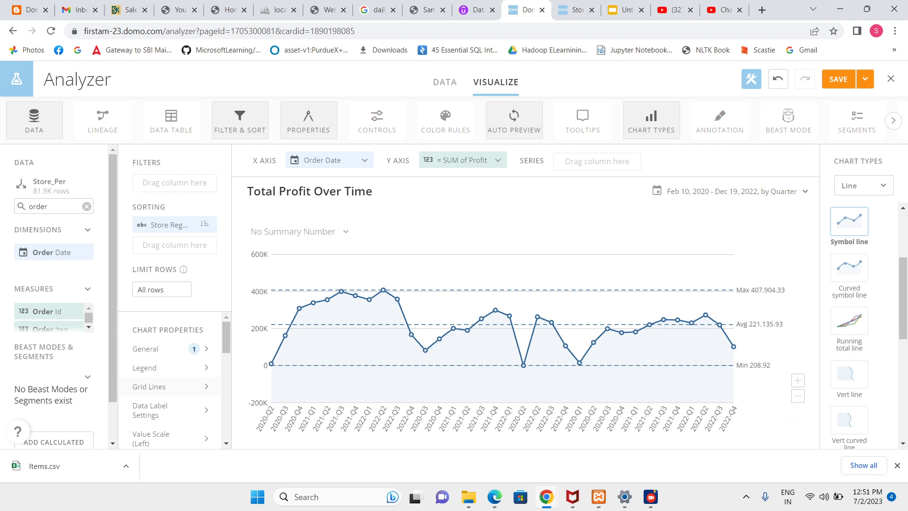
pyautogui.click(149, 386)
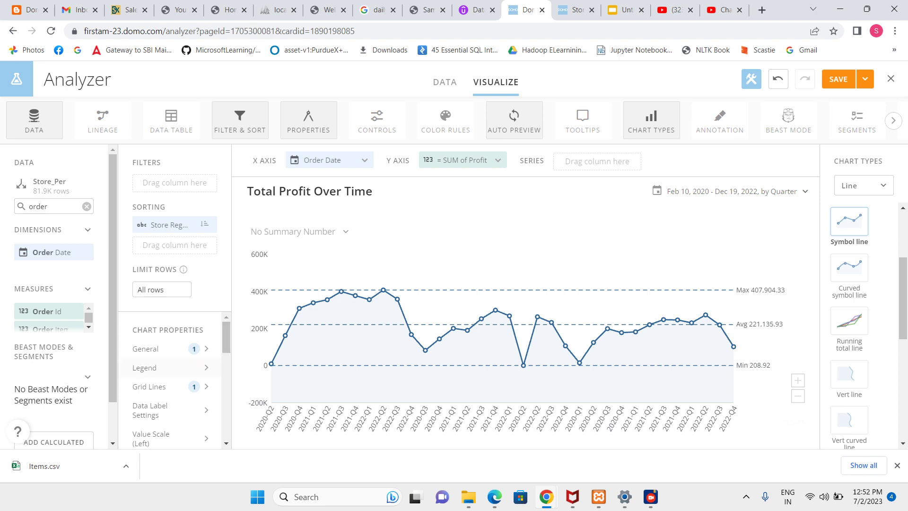
# Show profit labels on each point with Use Scale Format and Use Scale Abbreviation enabled.
pyautogui.click(156, 409)
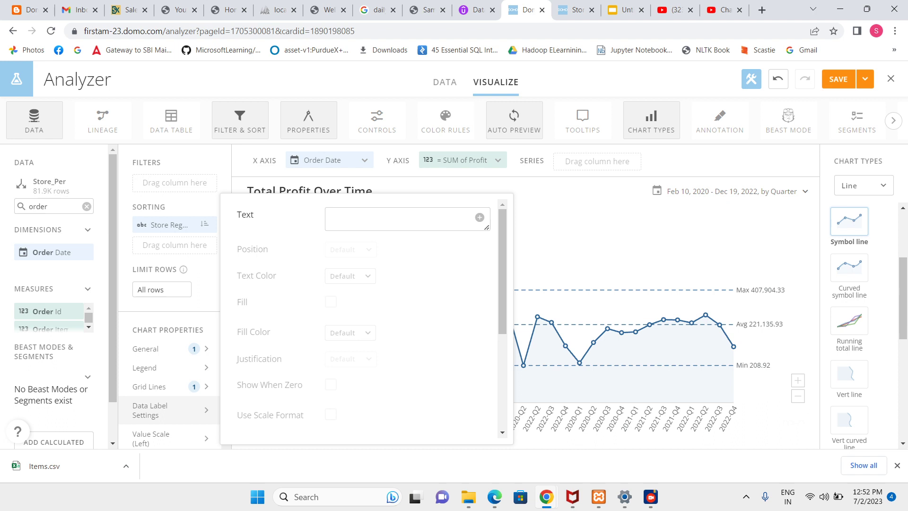
pyautogui.click(479, 217)
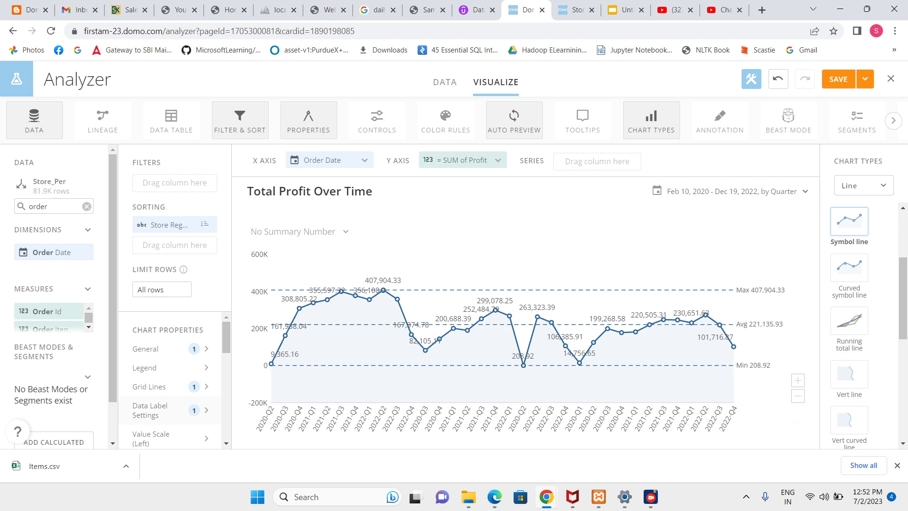
pyautogui.click(155, 410)
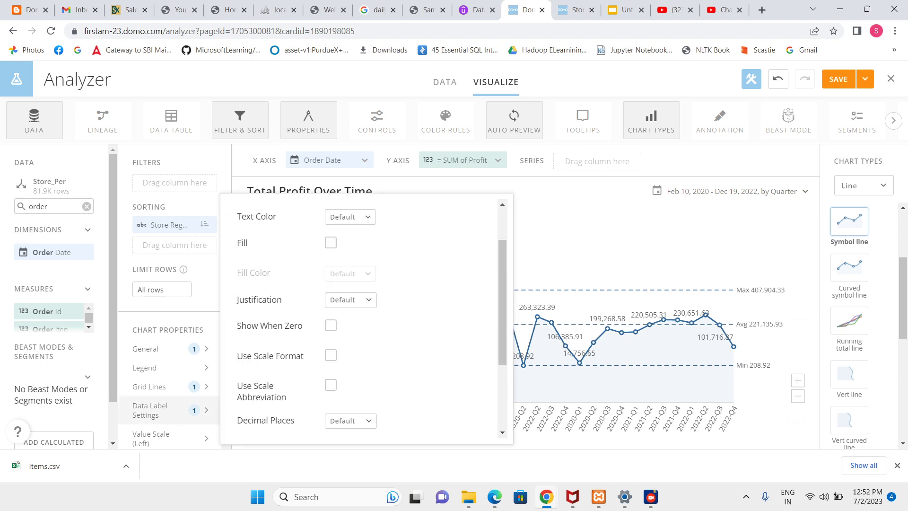
pyautogui.click(330, 355)
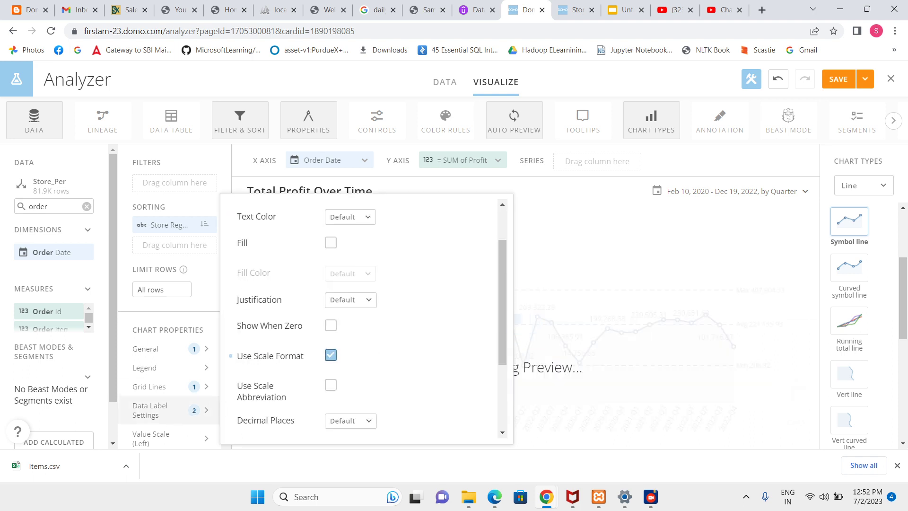
pyautogui.scroll(-3)
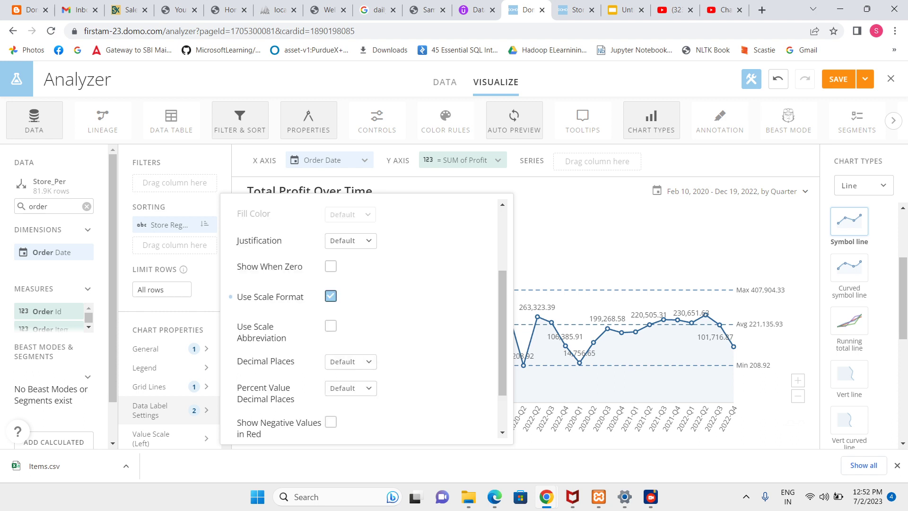
pyautogui.click(331, 326)
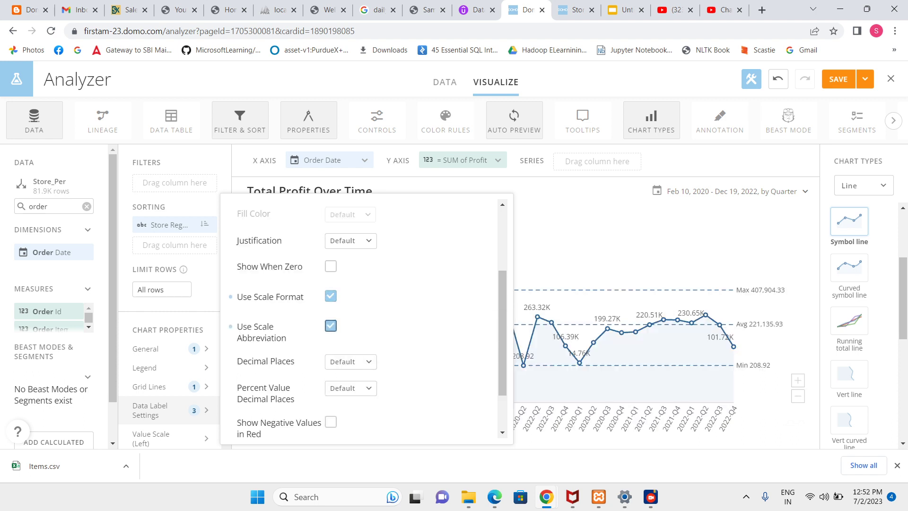
pyautogui.scroll(-3)
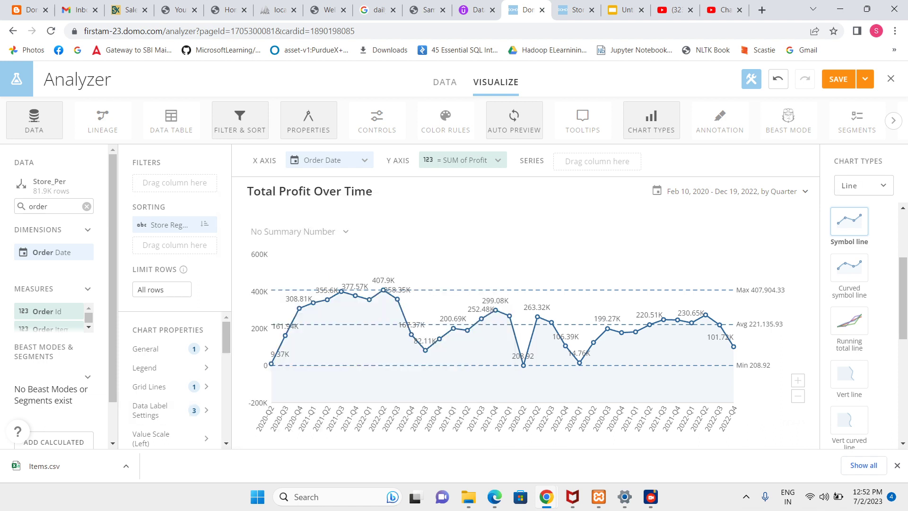
pyautogui.click(294, 231)
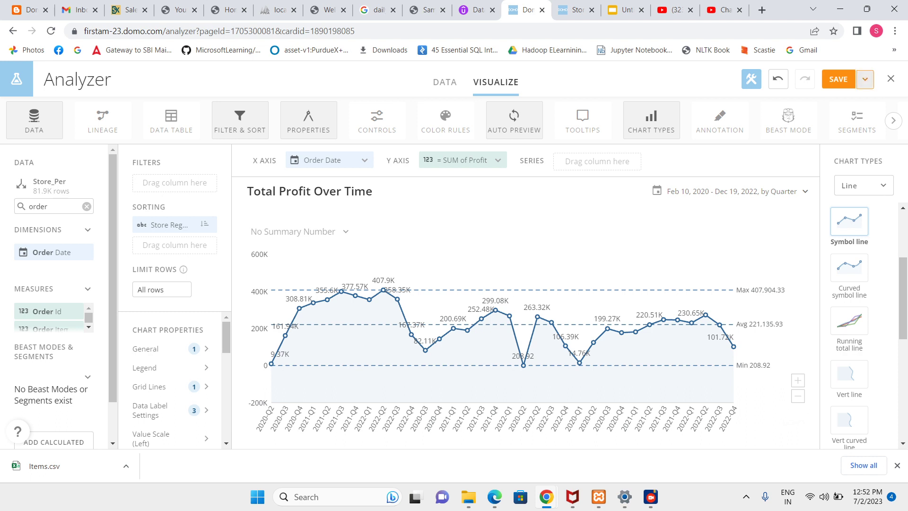
# Save and close the profit trend card, then scroll down to the dashboard's Appendix.
pyautogui.click(836, 79)
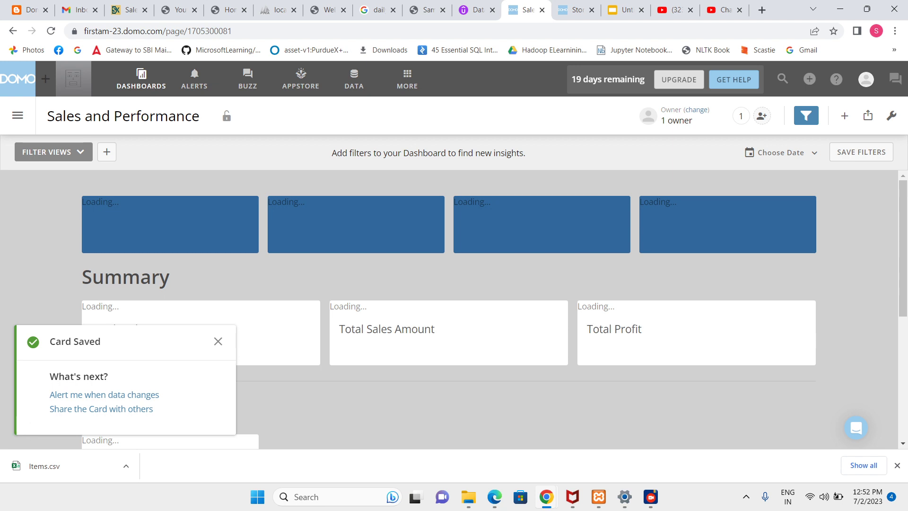
pyautogui.scroll(-3)
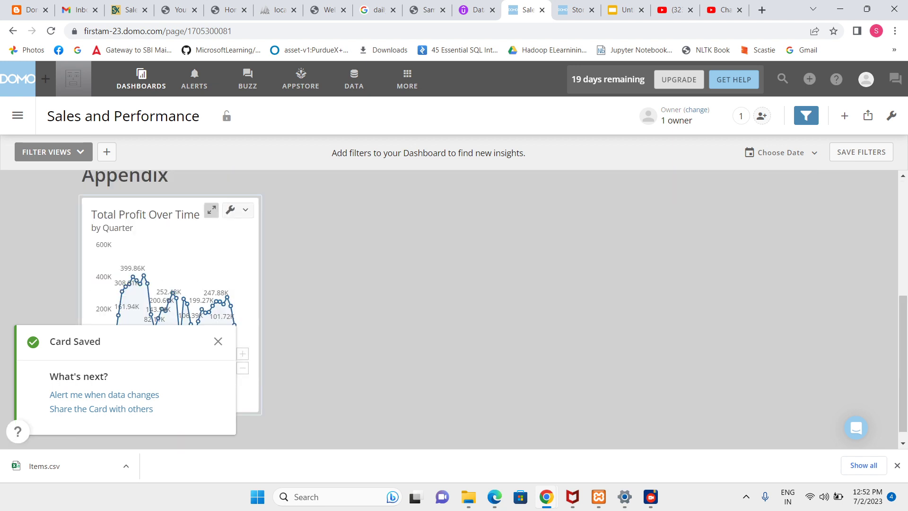
pyautogui.scroll(-3)
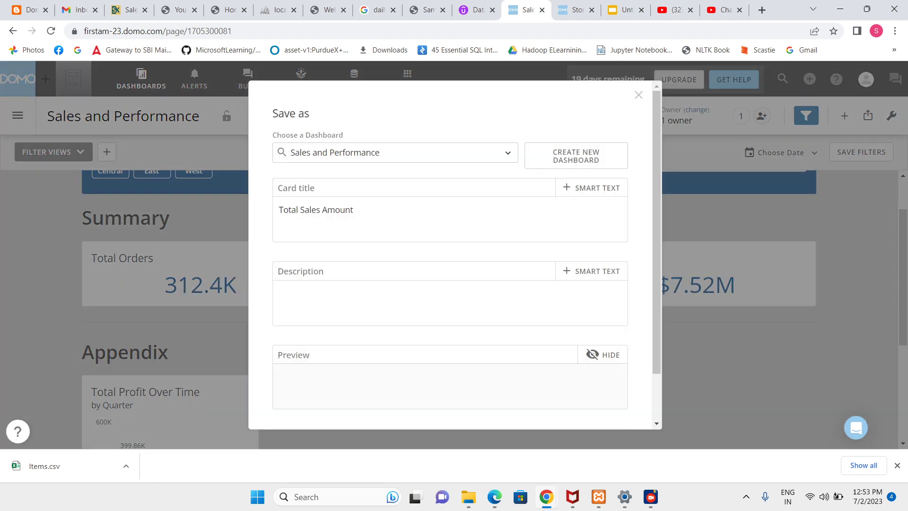
# Append 'Over Time' to the Total Sales Amount copy's title and save it.
pyautogui.write('O')
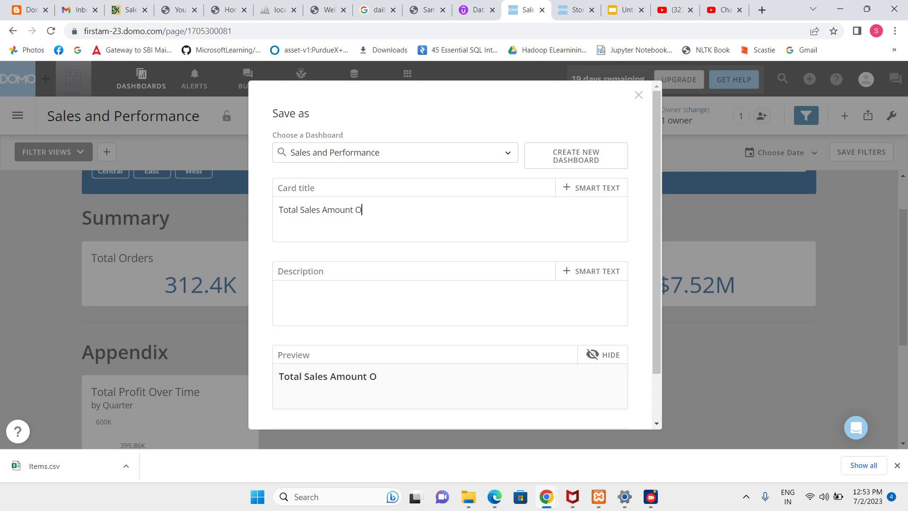
pyautogui.write('ver T')
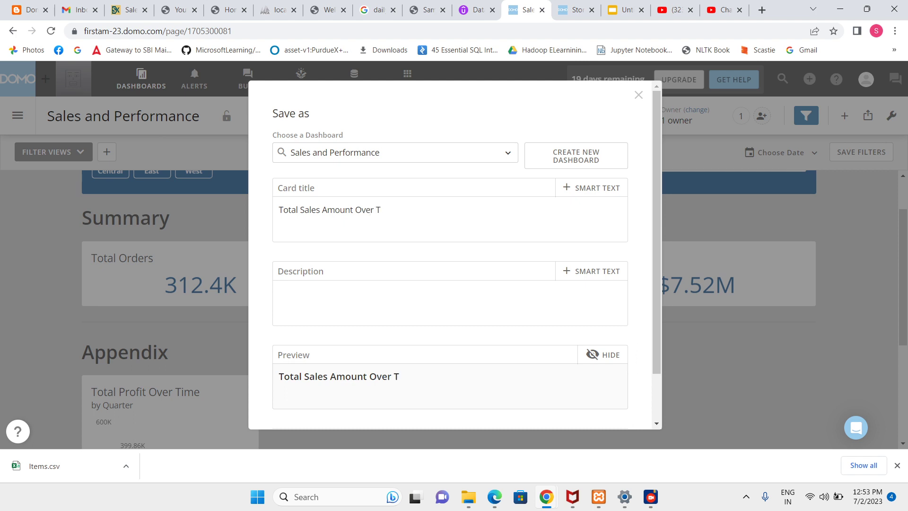
pyautogui.write('ime')
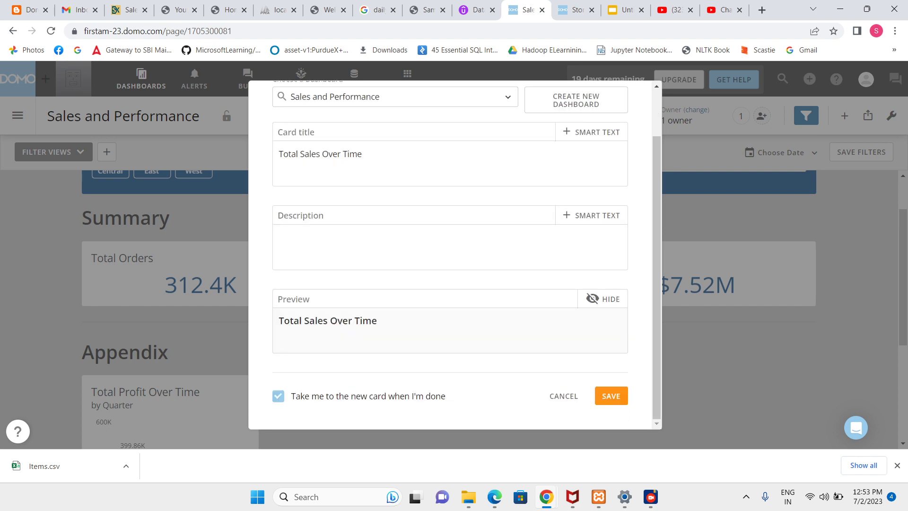
pyautogui.click(609, 395)
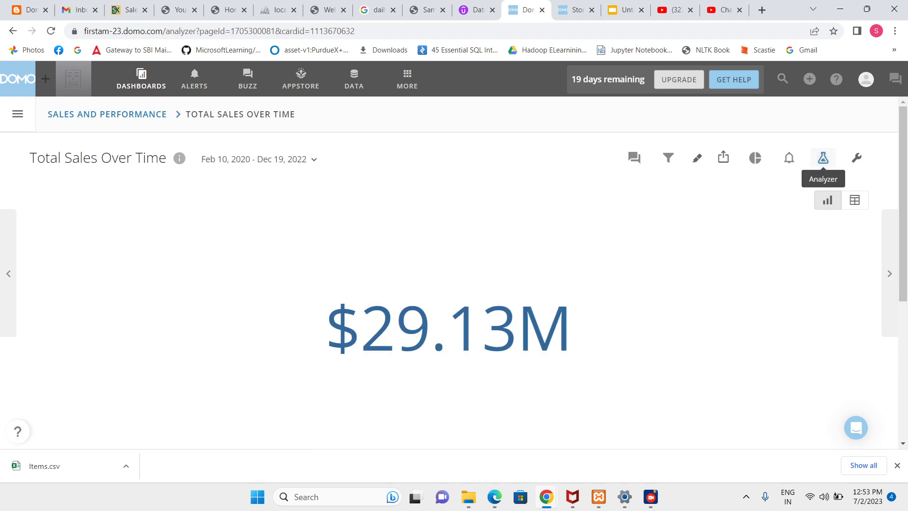
# Make the sales card a line chart of Sale Amount against Order Date.
pyautogui.click(821, 158)
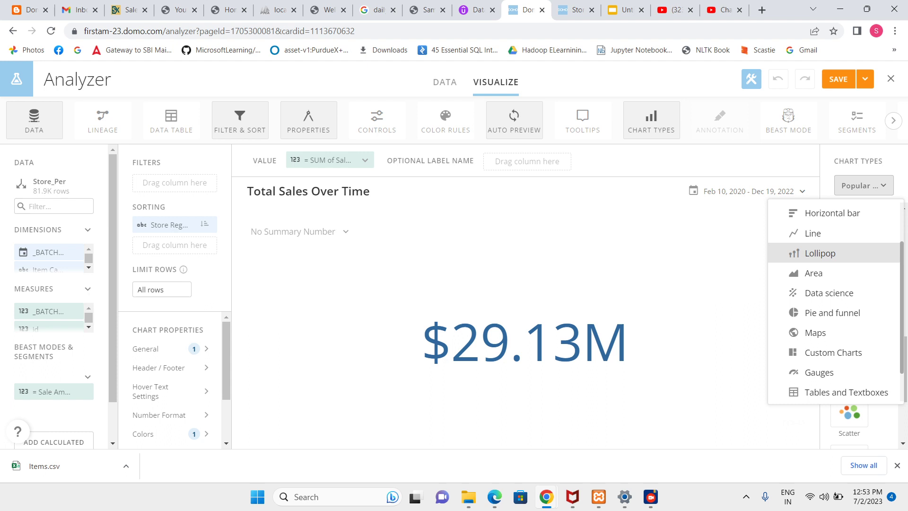
pyautogui.click(812, 233)
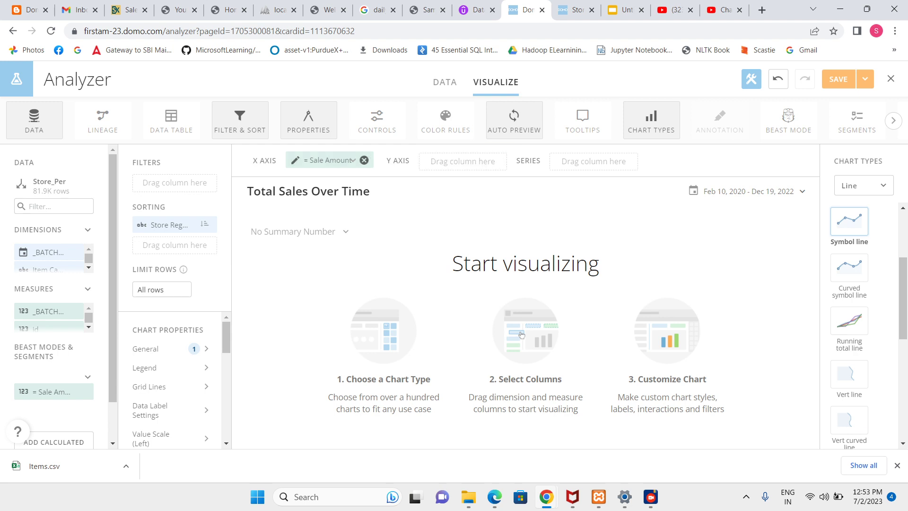
pyautogui.moveTo(329, 160); pyautogui.dragTo(459, 160)
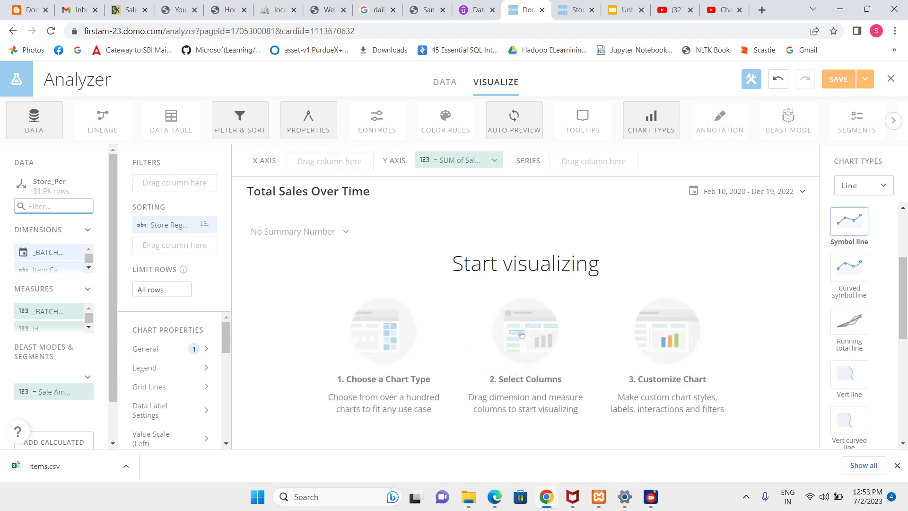
pyautogui.write('order')
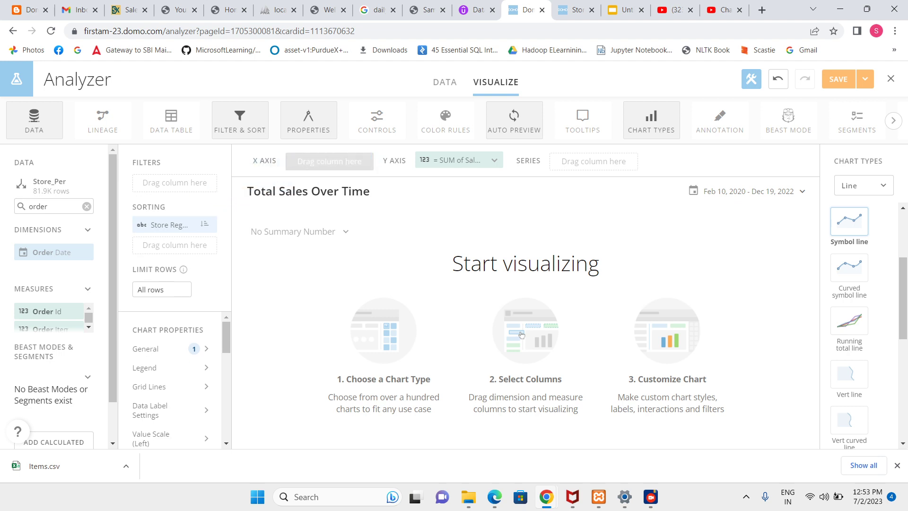
pyautogui.moveTo(53, 252); pyautogui.dragTo(329, 160)
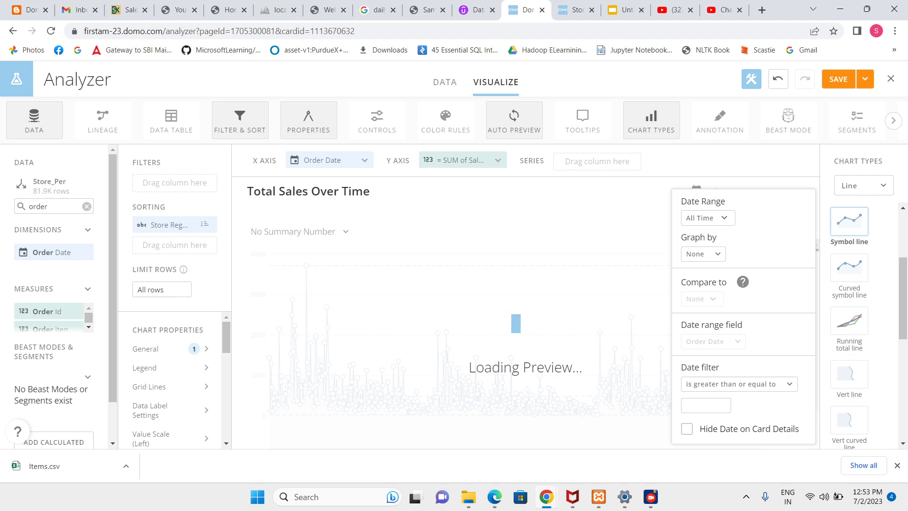
# Group sales by quarter, hide grid lines, and abbreviate data labels with scale format.
pyautogui.click(702, 253)
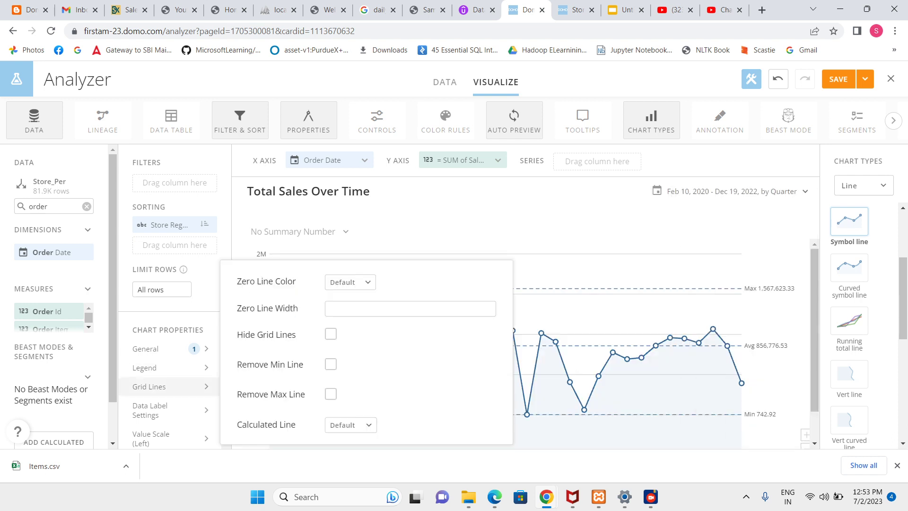
pyautogui.click(330, 334)
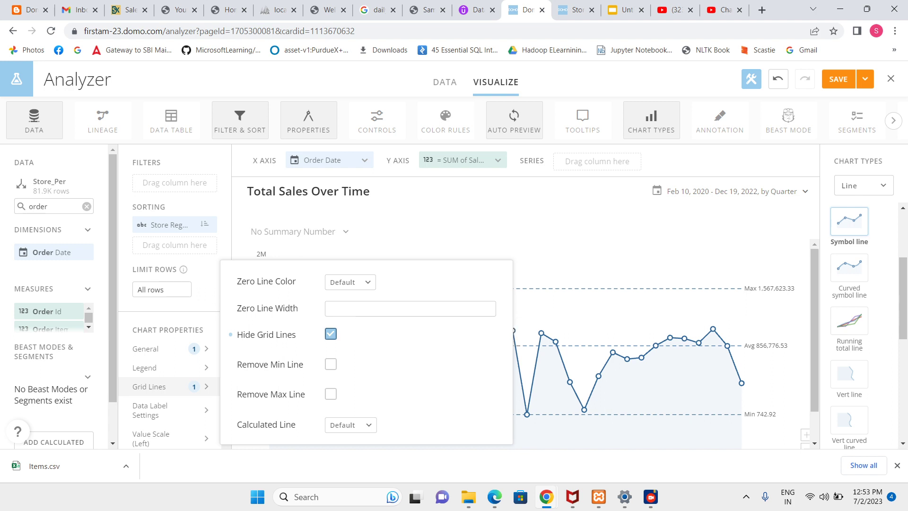
pyautogui.click(158, 410)
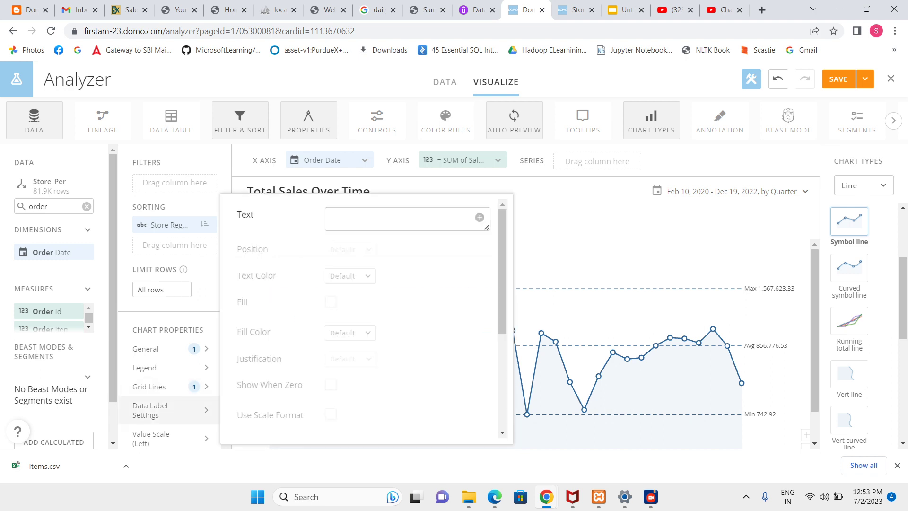
pyautogui.write('%_VALUE')
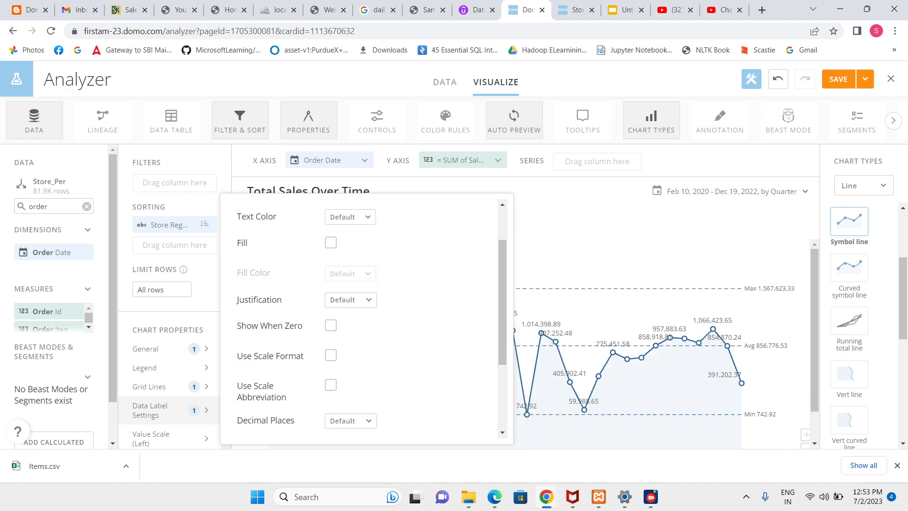
pyautogui.click(331, 355)
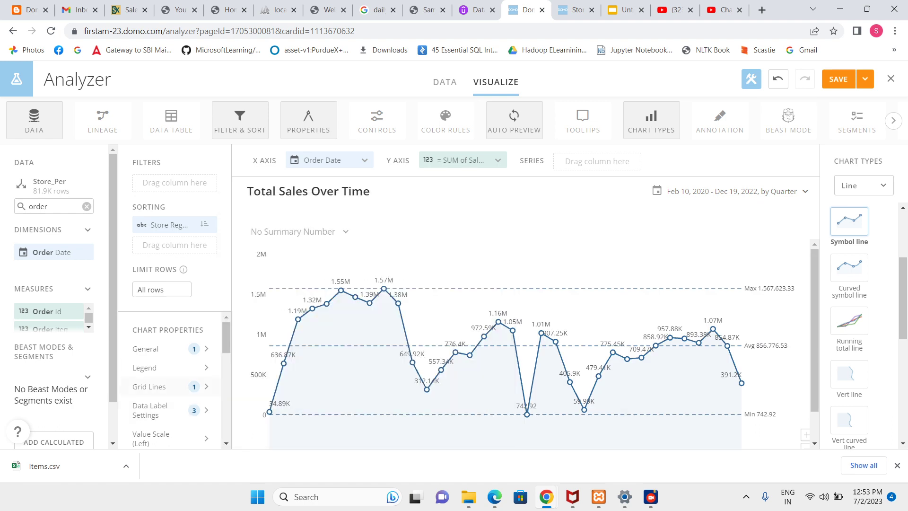
pyautogui.click(865, 79)
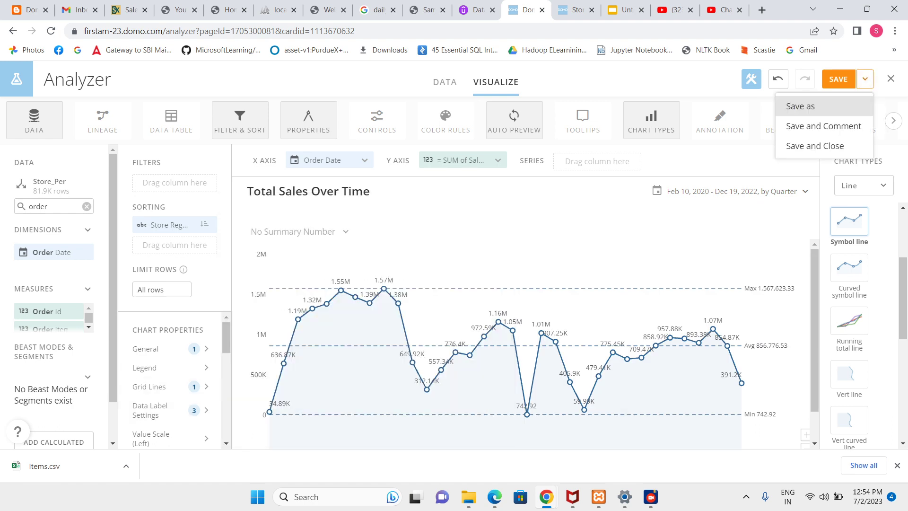
# Save and close the sales trend card, then open the Total Orders card's details.
pyautogui.click(815, 145)
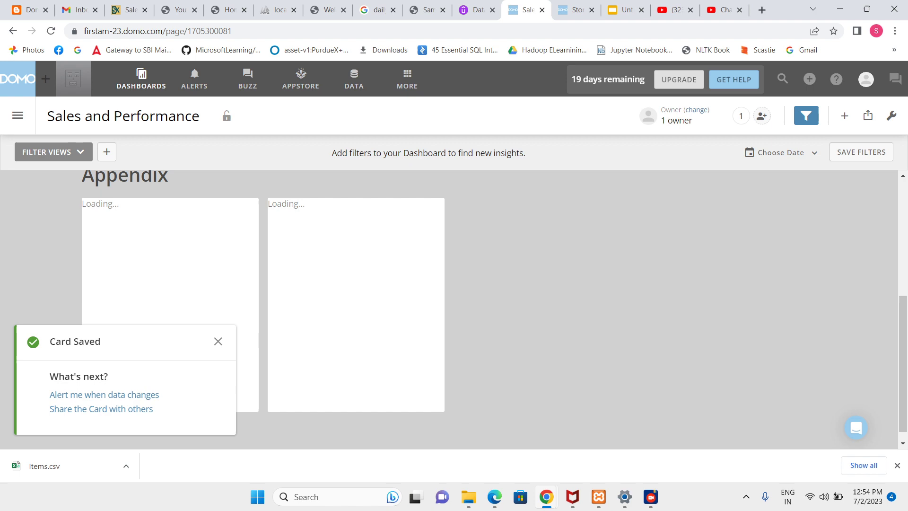
pyautogui.scroll(-3)
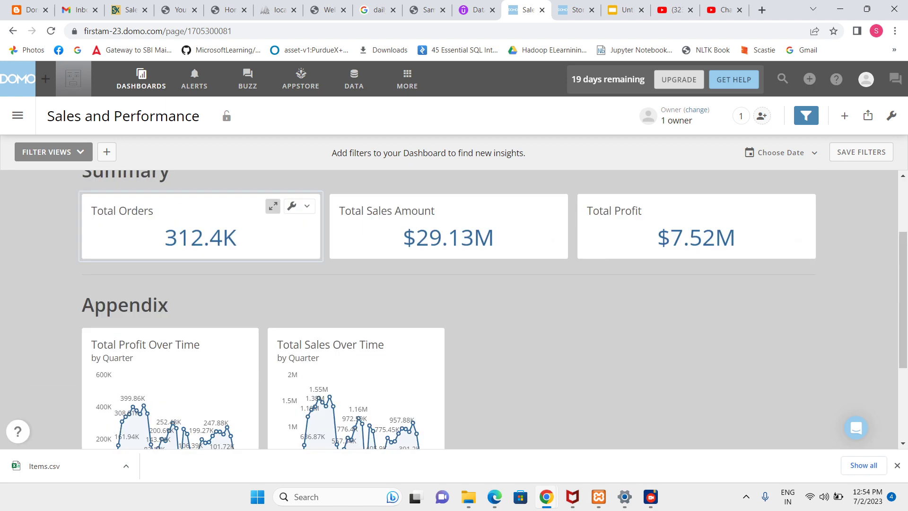
pyautogui.click(272, 206)
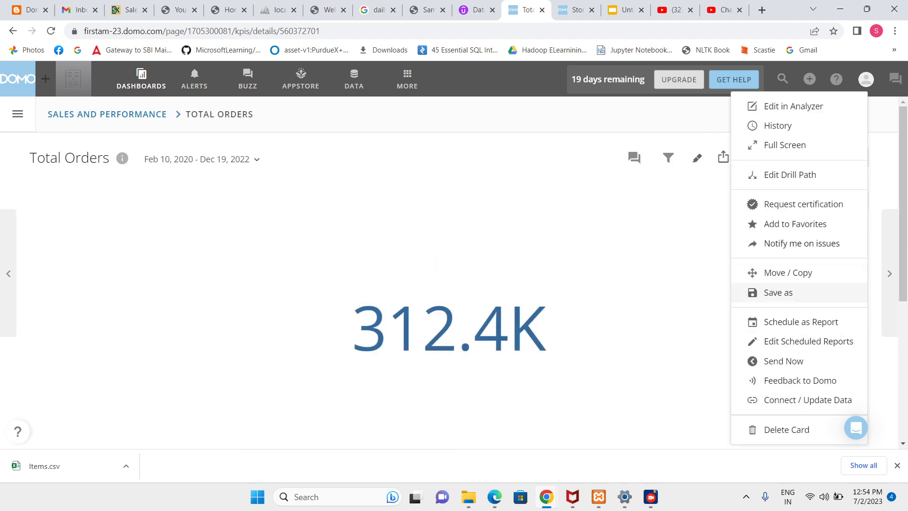
# Save a copy of the Total Orders card named 'Total Orders Over Time'.
pyautogui.click(778, 293)
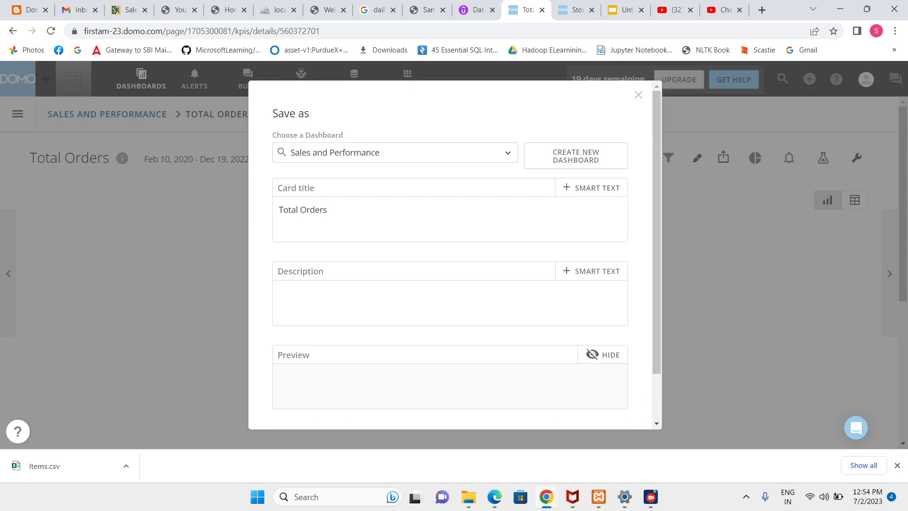
pyautogui.write('O')
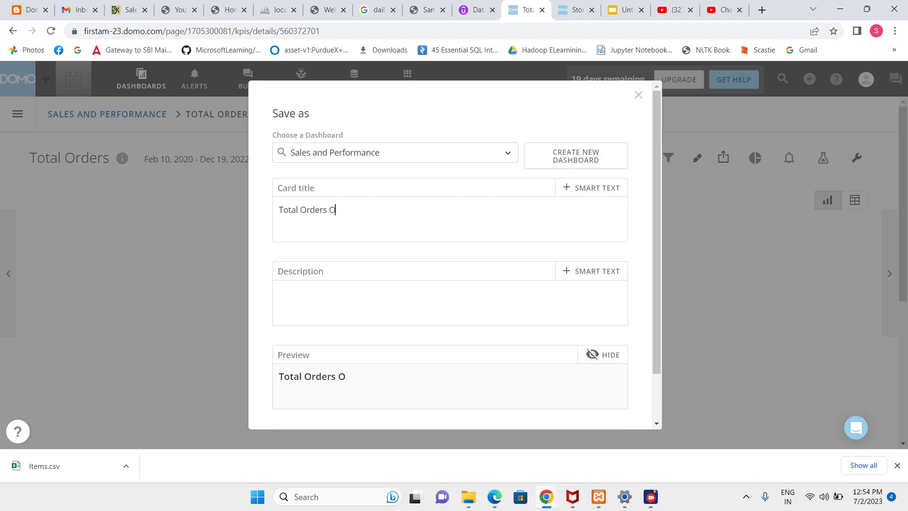
pyautogui.write('ver Time')
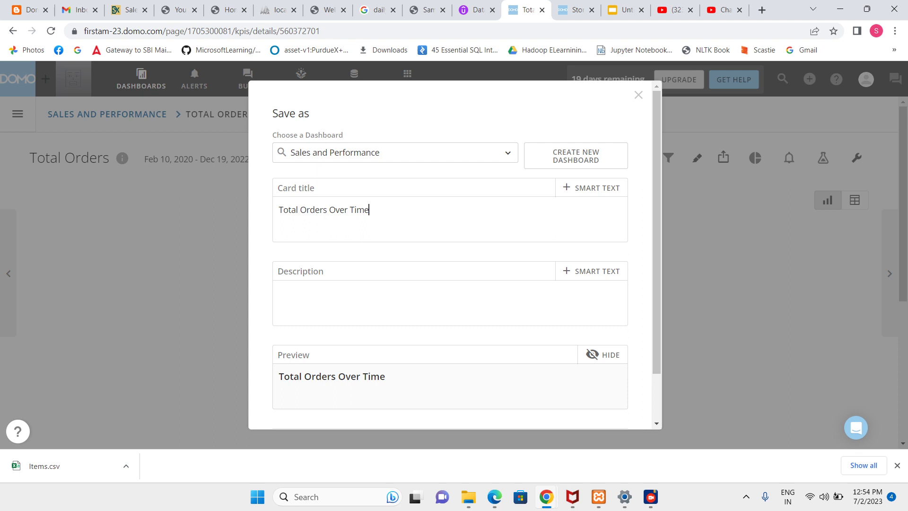
pyautogui.click(637, 95)
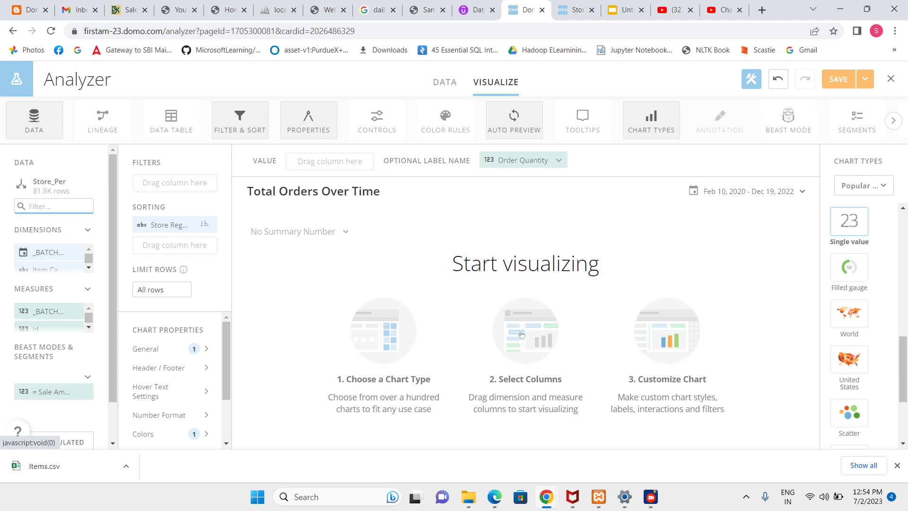
# Chart orders as a symbol line graphed by quarter.
pyautogui.write('order')
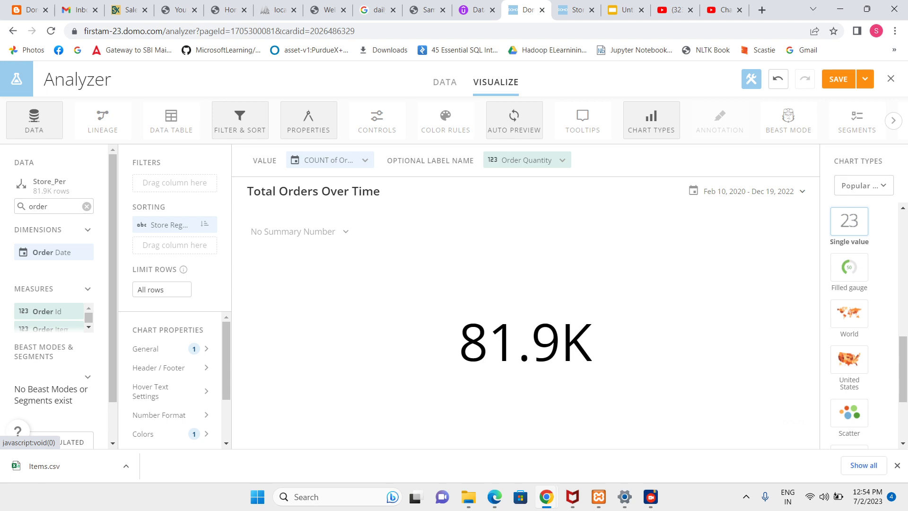
pyautogui.click(862, 185)
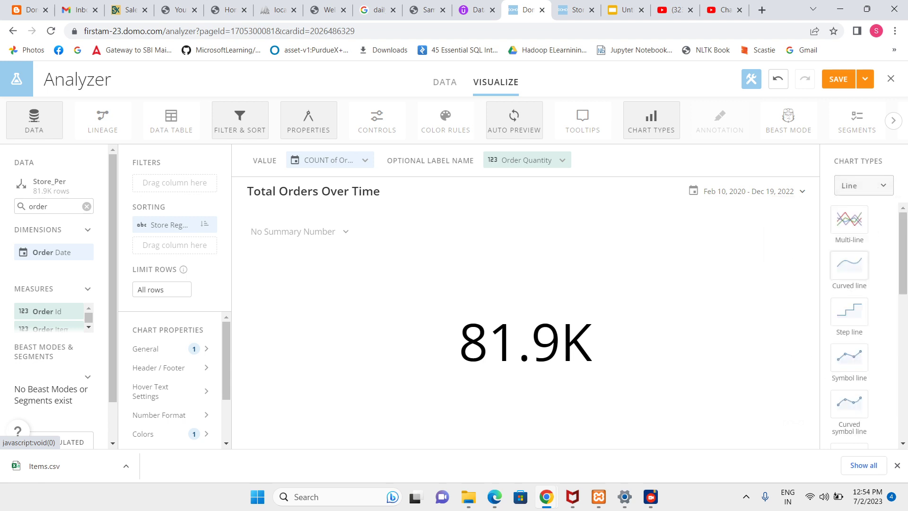
pyautogui.click(849, 220)
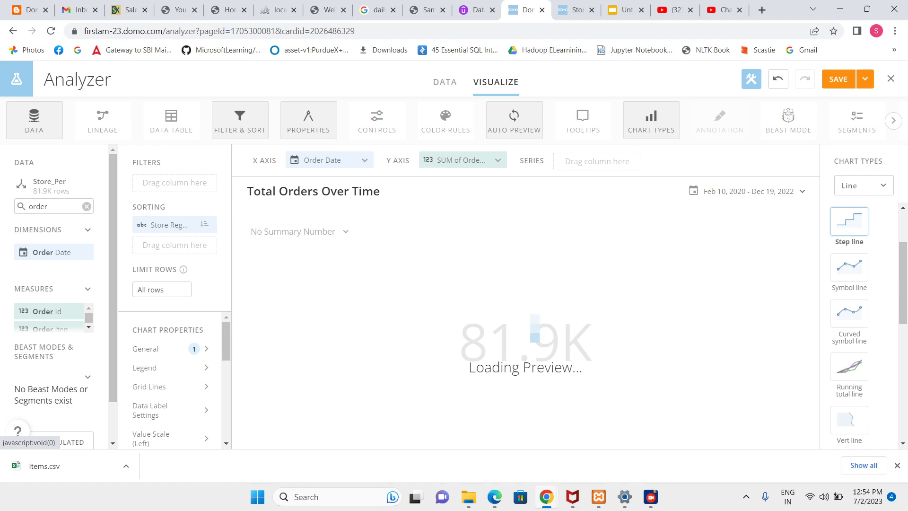
pyautogui.click(752, 192)
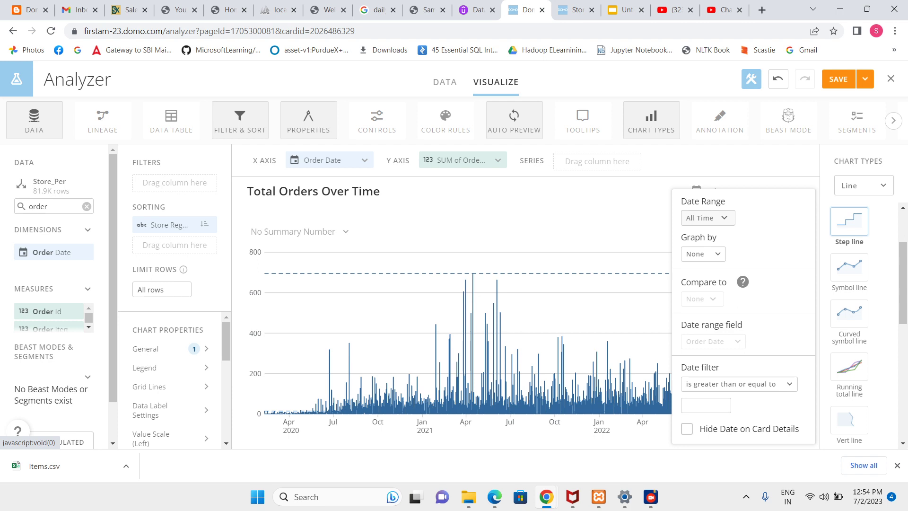
pyautogui.click(702, 254)
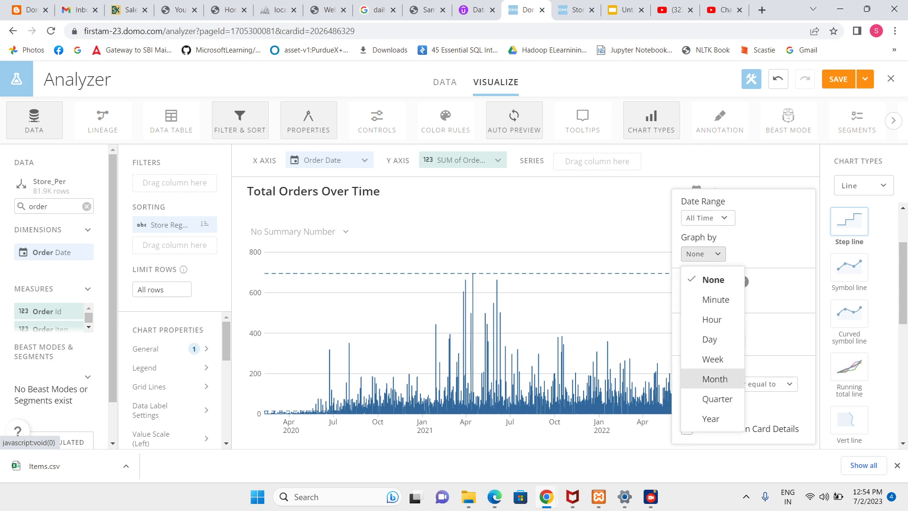
pyautogui.click(717, 398)
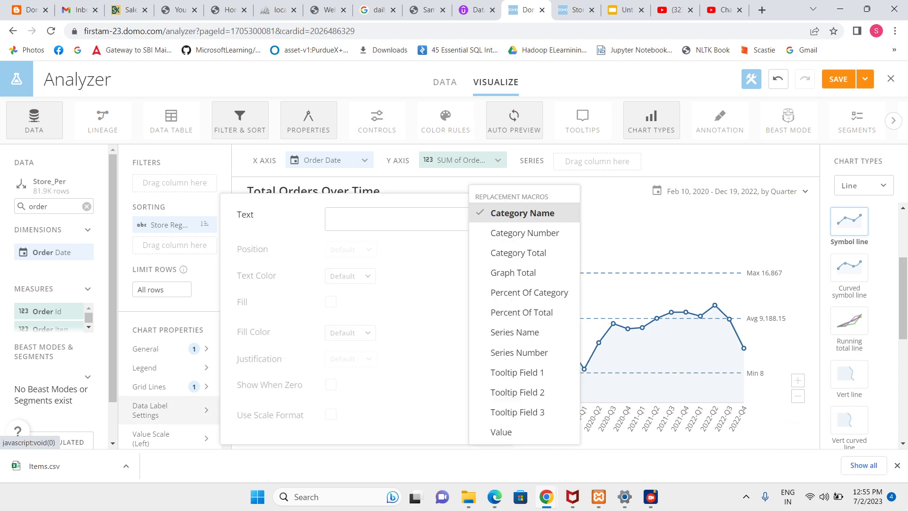
# Label each point with %_VALUE using scale format and scale abbreviation.
pyautogui.click(500, 431)
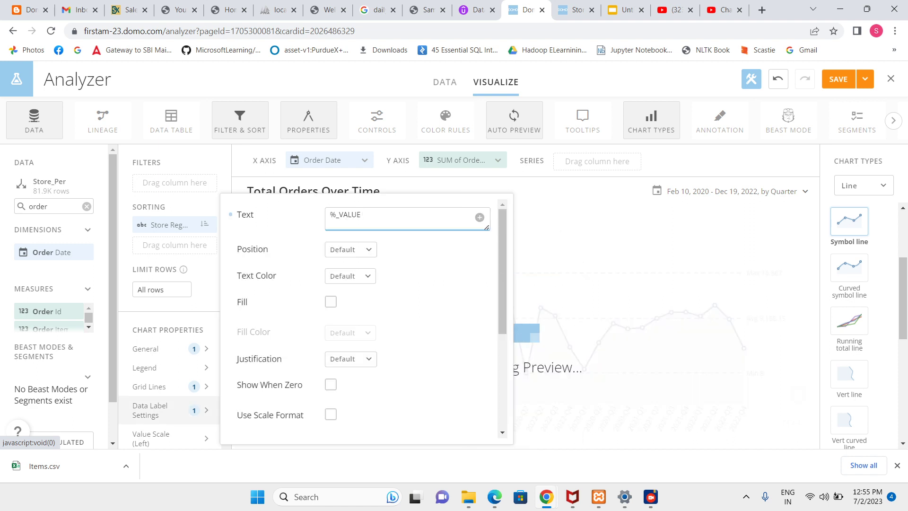
pyautogui.scroll(-3)
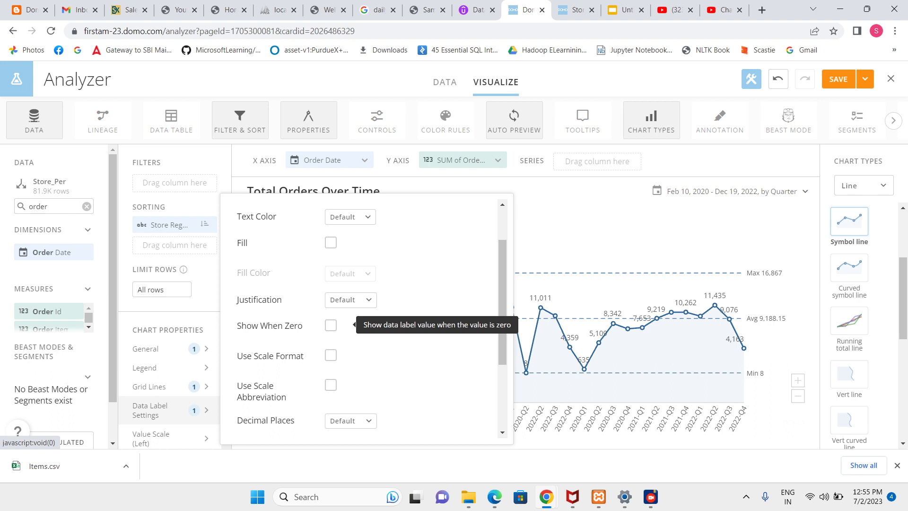
pyautogui.click(330, 355)
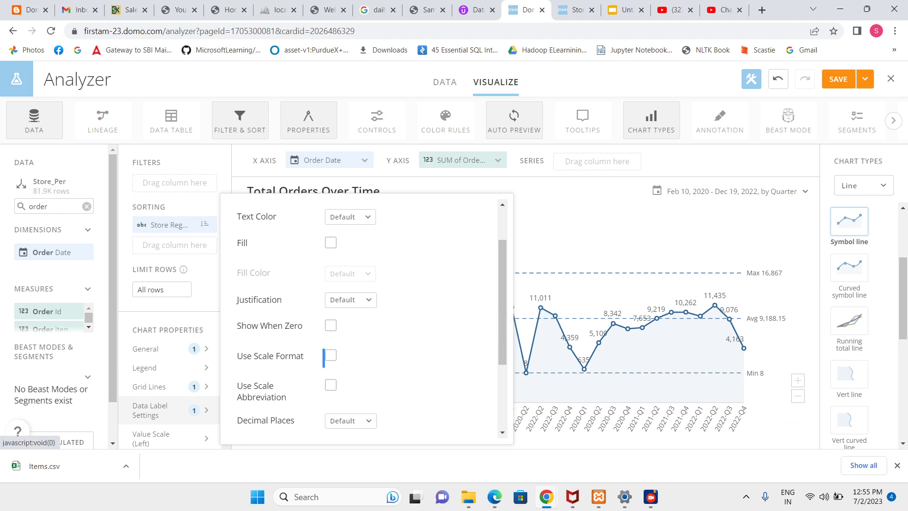
pyautogui.click(330, 355)
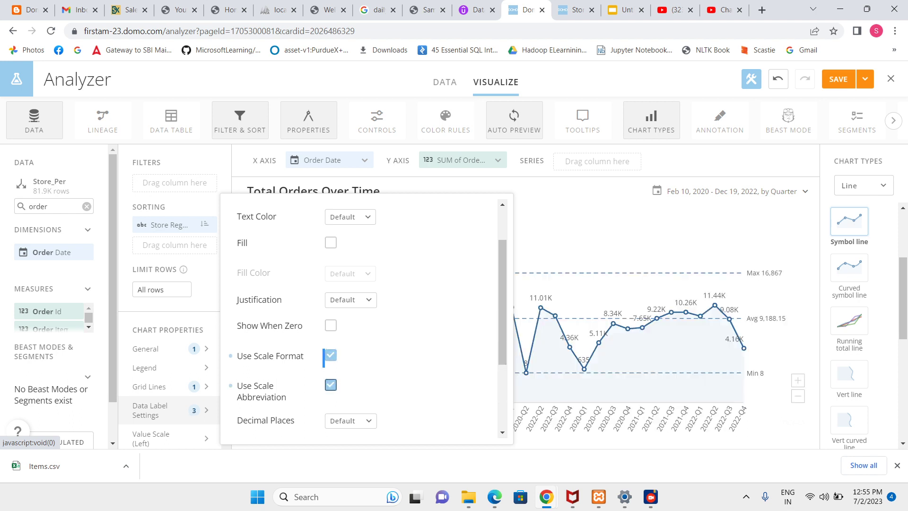
pyautogui.click(865, 79)
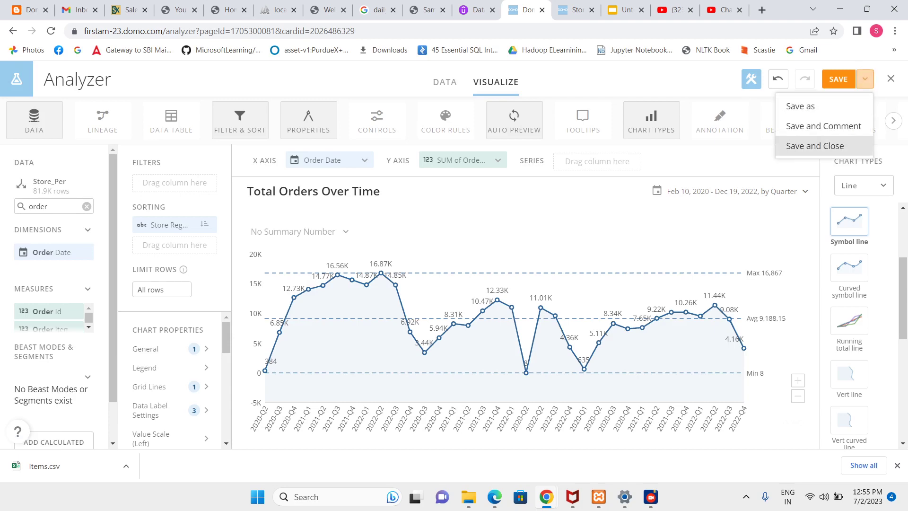
# Save and close Total Orders Over Time onto the dashboard, then bring up the collection's layout options.
pyautogui.click(813, 145)
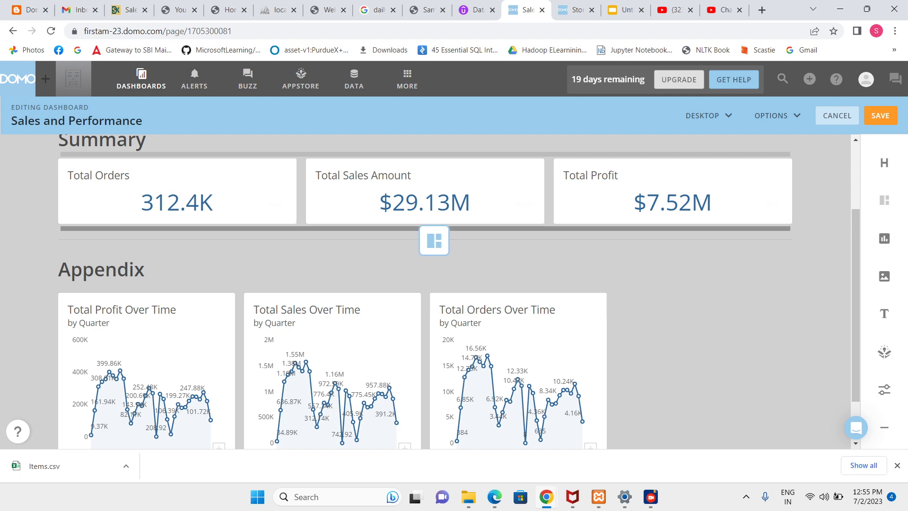
pyautogui.click(433, 240)
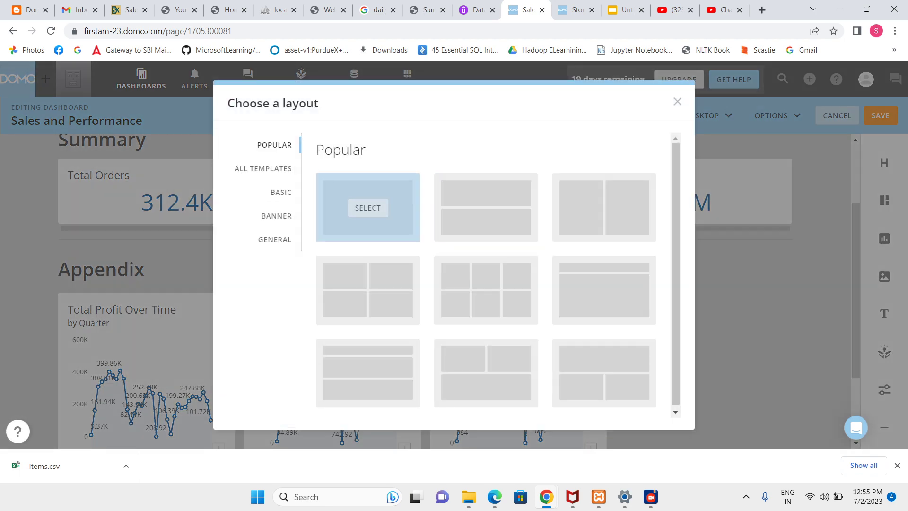
# Apply the first Popular layout, placing the three trend charts in one row under the summary totals.
pyautogui.click(368, 208)
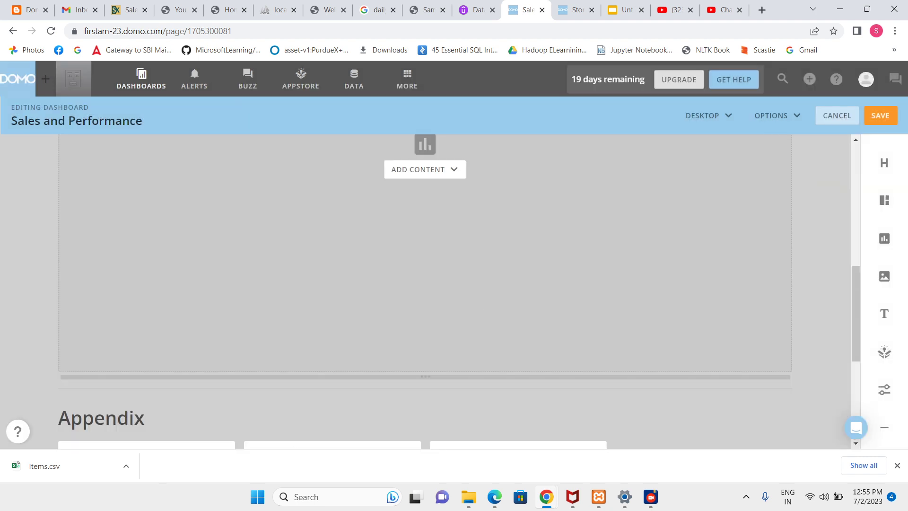
pyautogui.scroll(-3)
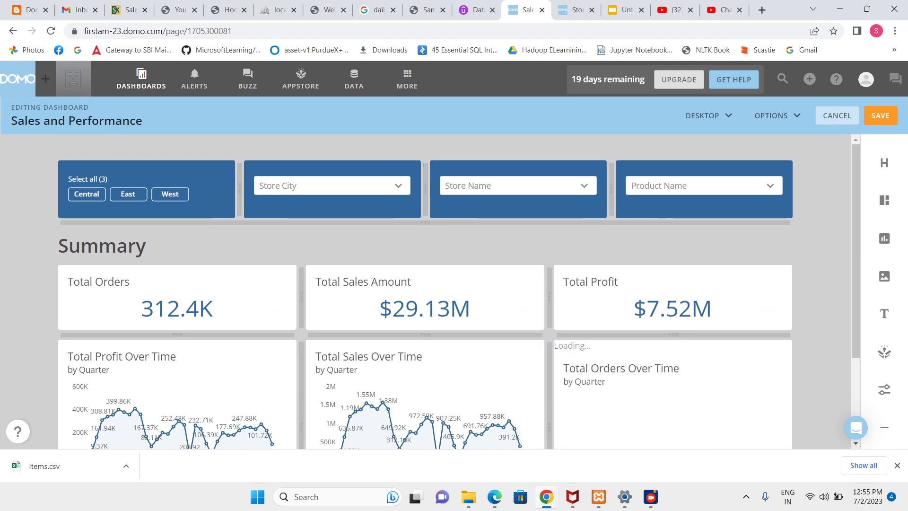
pyautogui.scroll(-3)
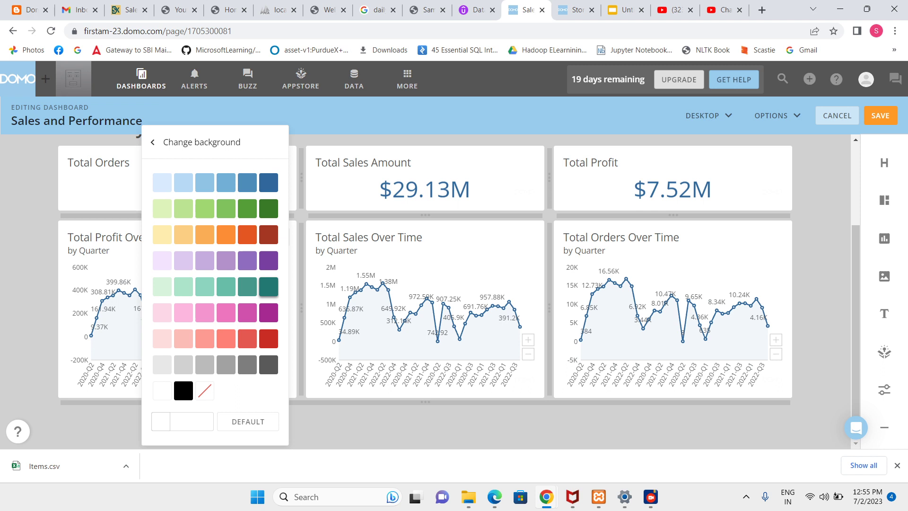
pyautogui.click(267, 364)
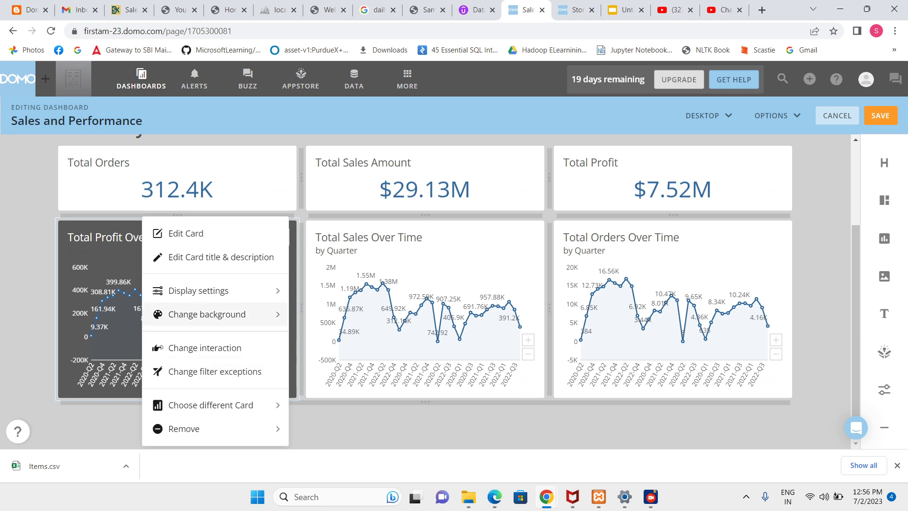
pyautogui.click(206, 314)
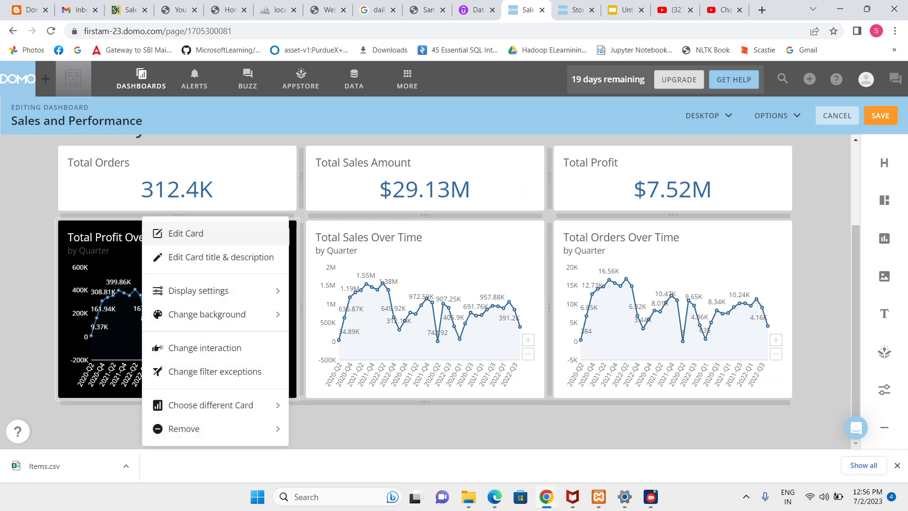
pyautogui.click(206, 314)
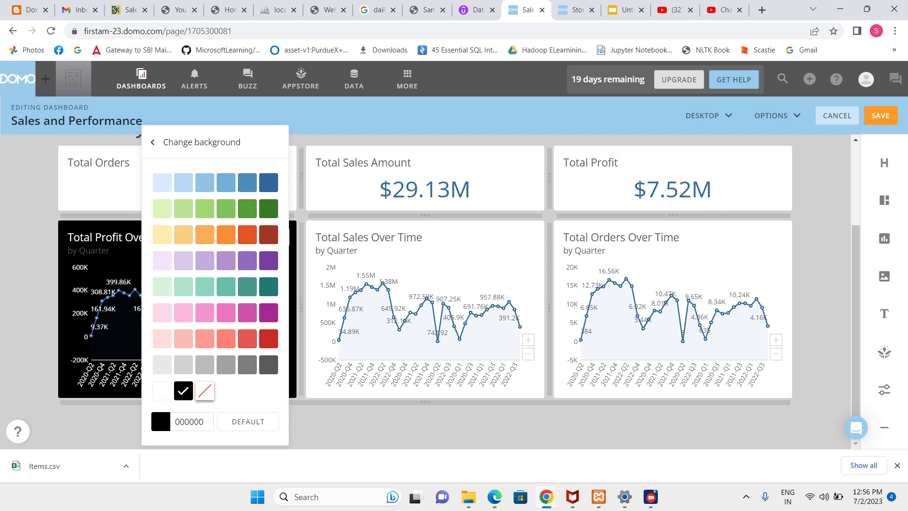
pyautogui.click(162, 390)
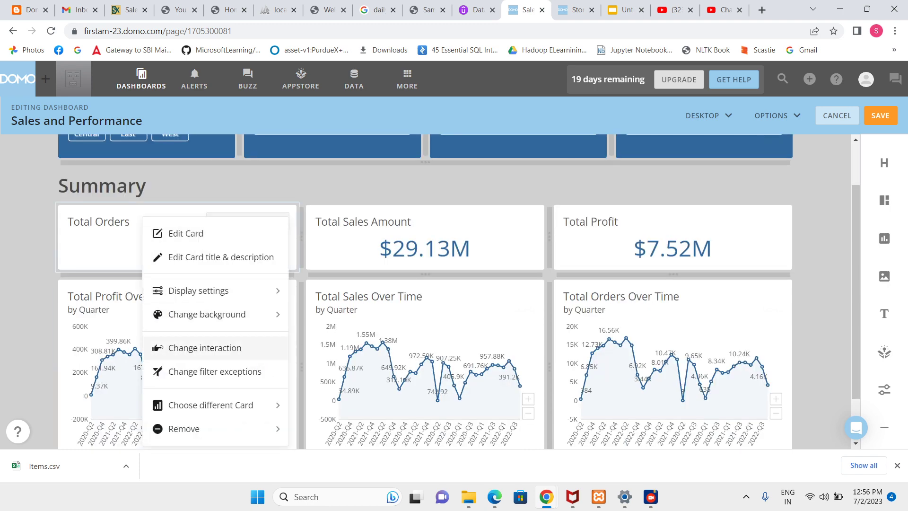
# Give the Total Orders, Total Sales Amount and Total Profit cards transparent backgrounds, then save.
pyautogui.click(206, 314)
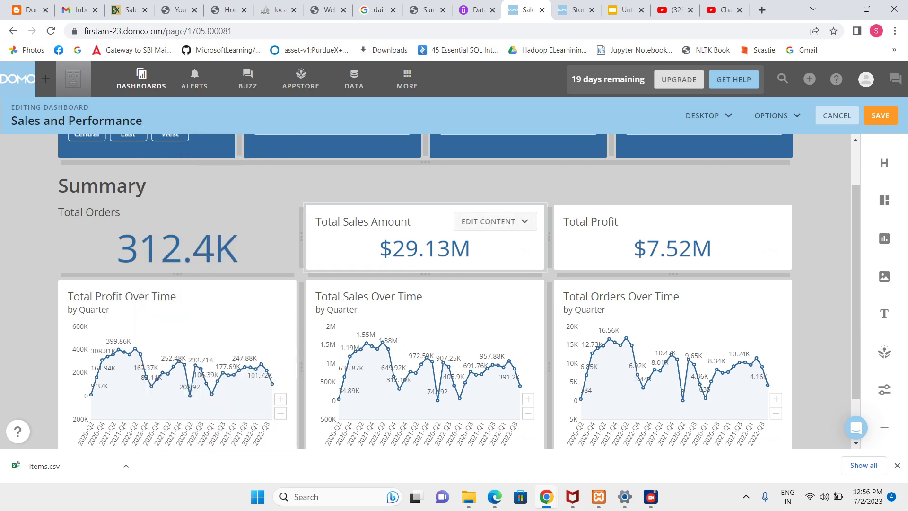
pyautogui.click(493, 222)
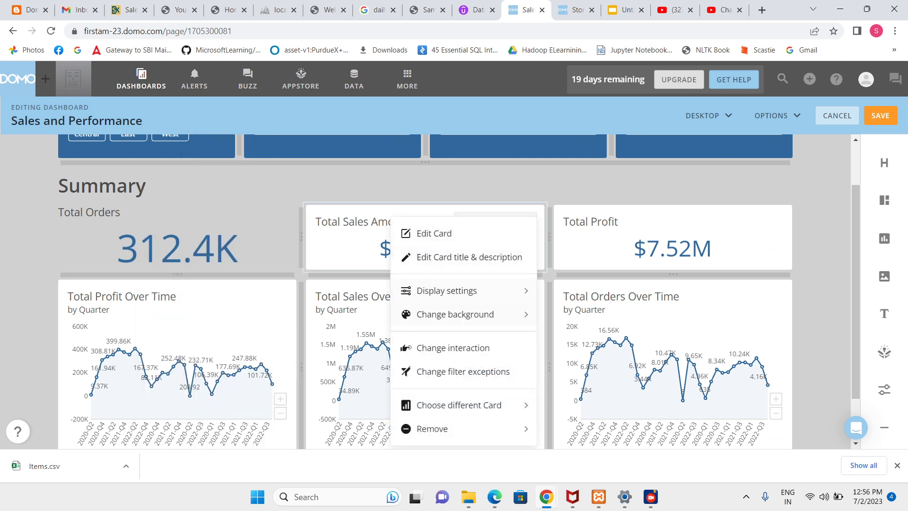
pyautogui.moveTo(454, 348)
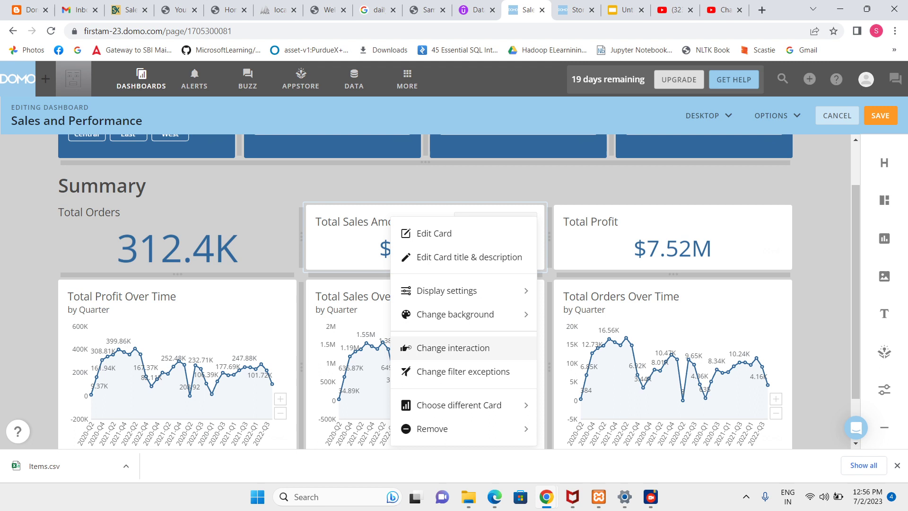
pyautogui.click(454, 314)
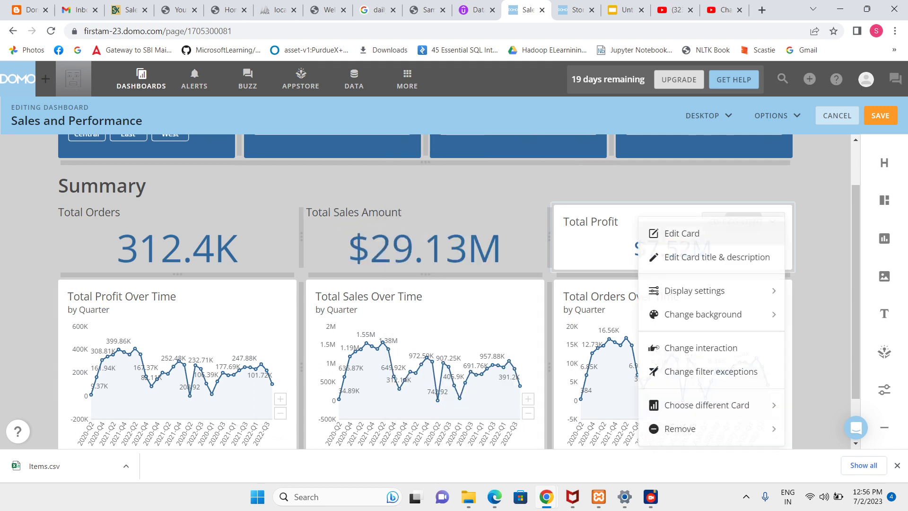
pyautogui.click(700, 314)
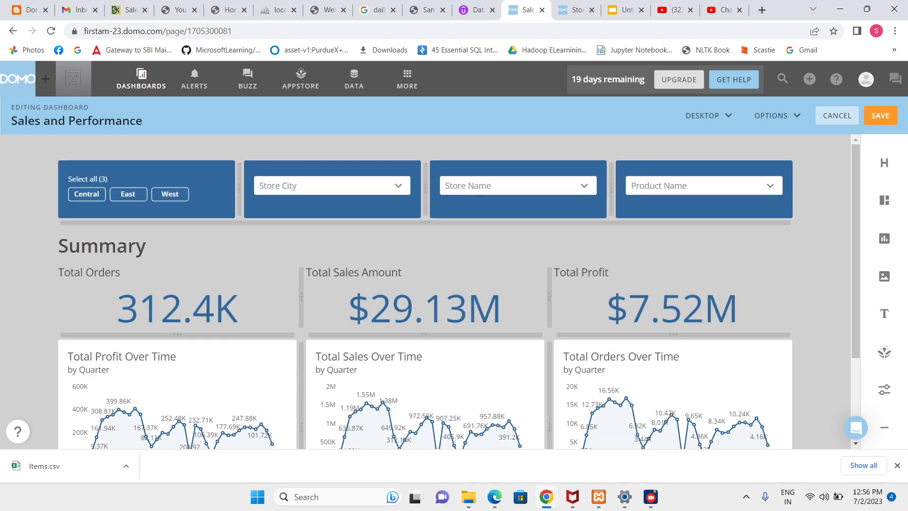
pyautogui.click(880, 116)
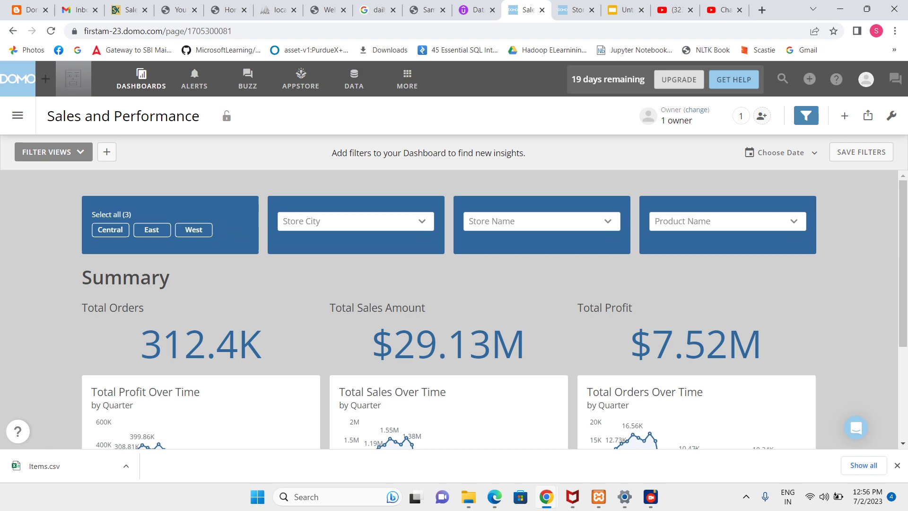
# Scroll through the finished dashboard and return to the Cards and Dashboard requirements slide.
pyautogui.scroll(-3)
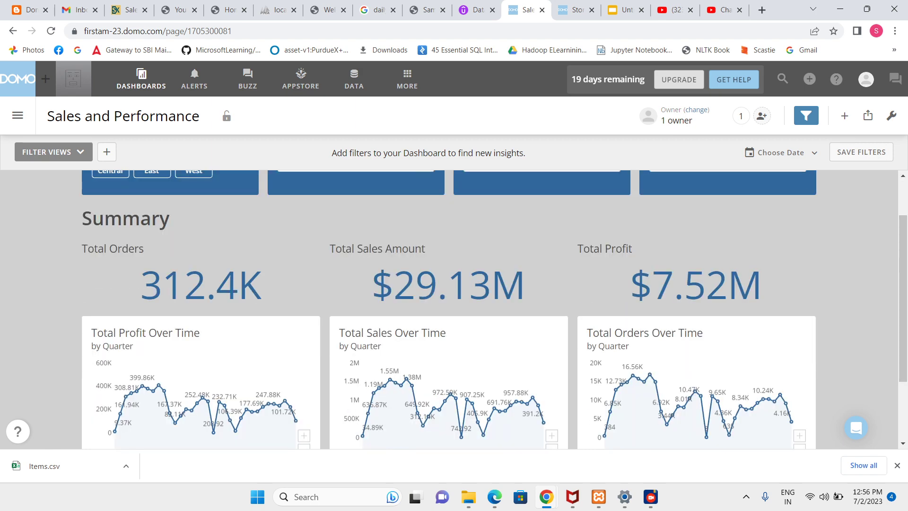
pyautogui.scroll(-3)
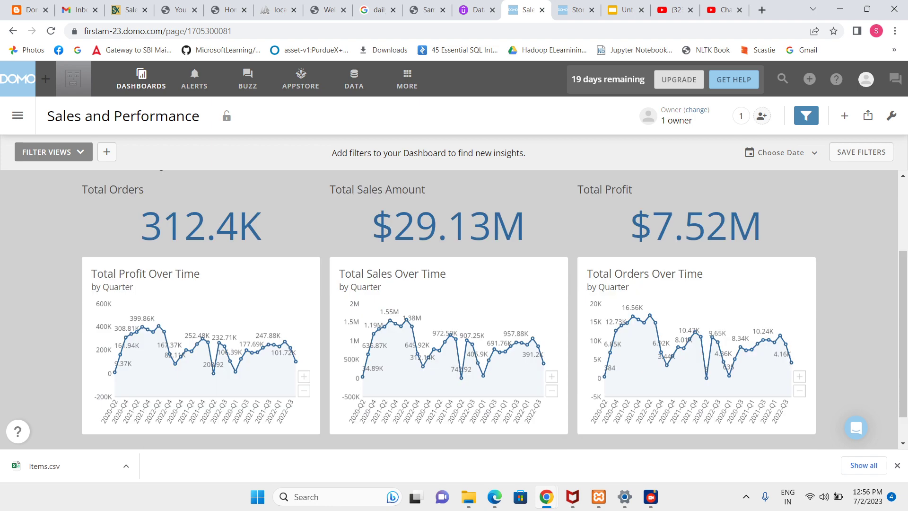
pyautogui.click(805, 115)
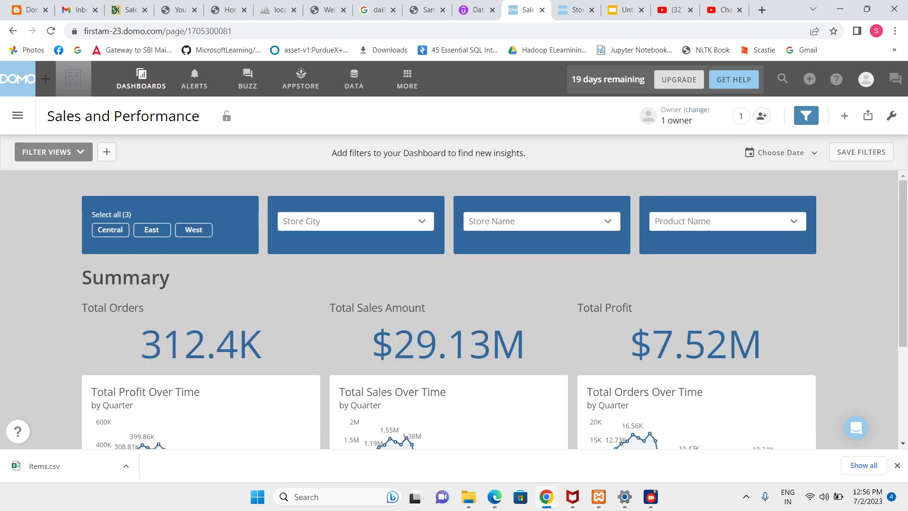
pyautogui.click(624, 10)
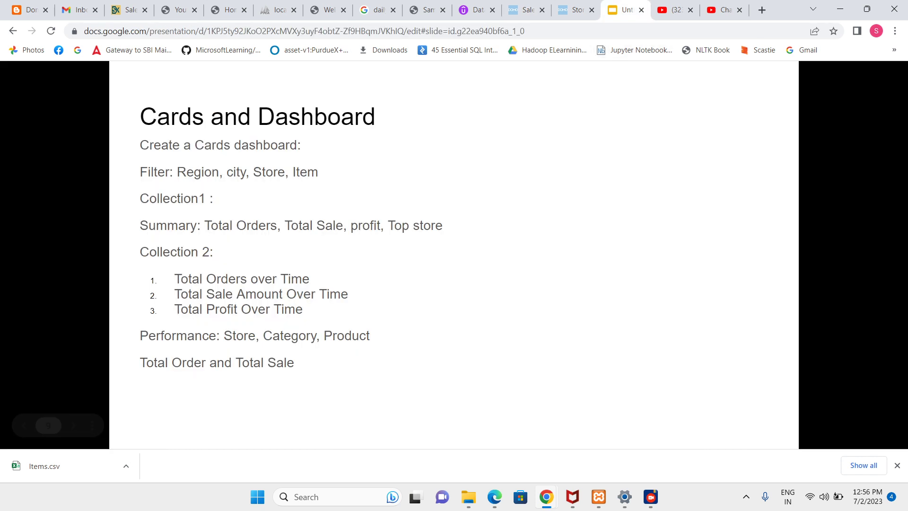